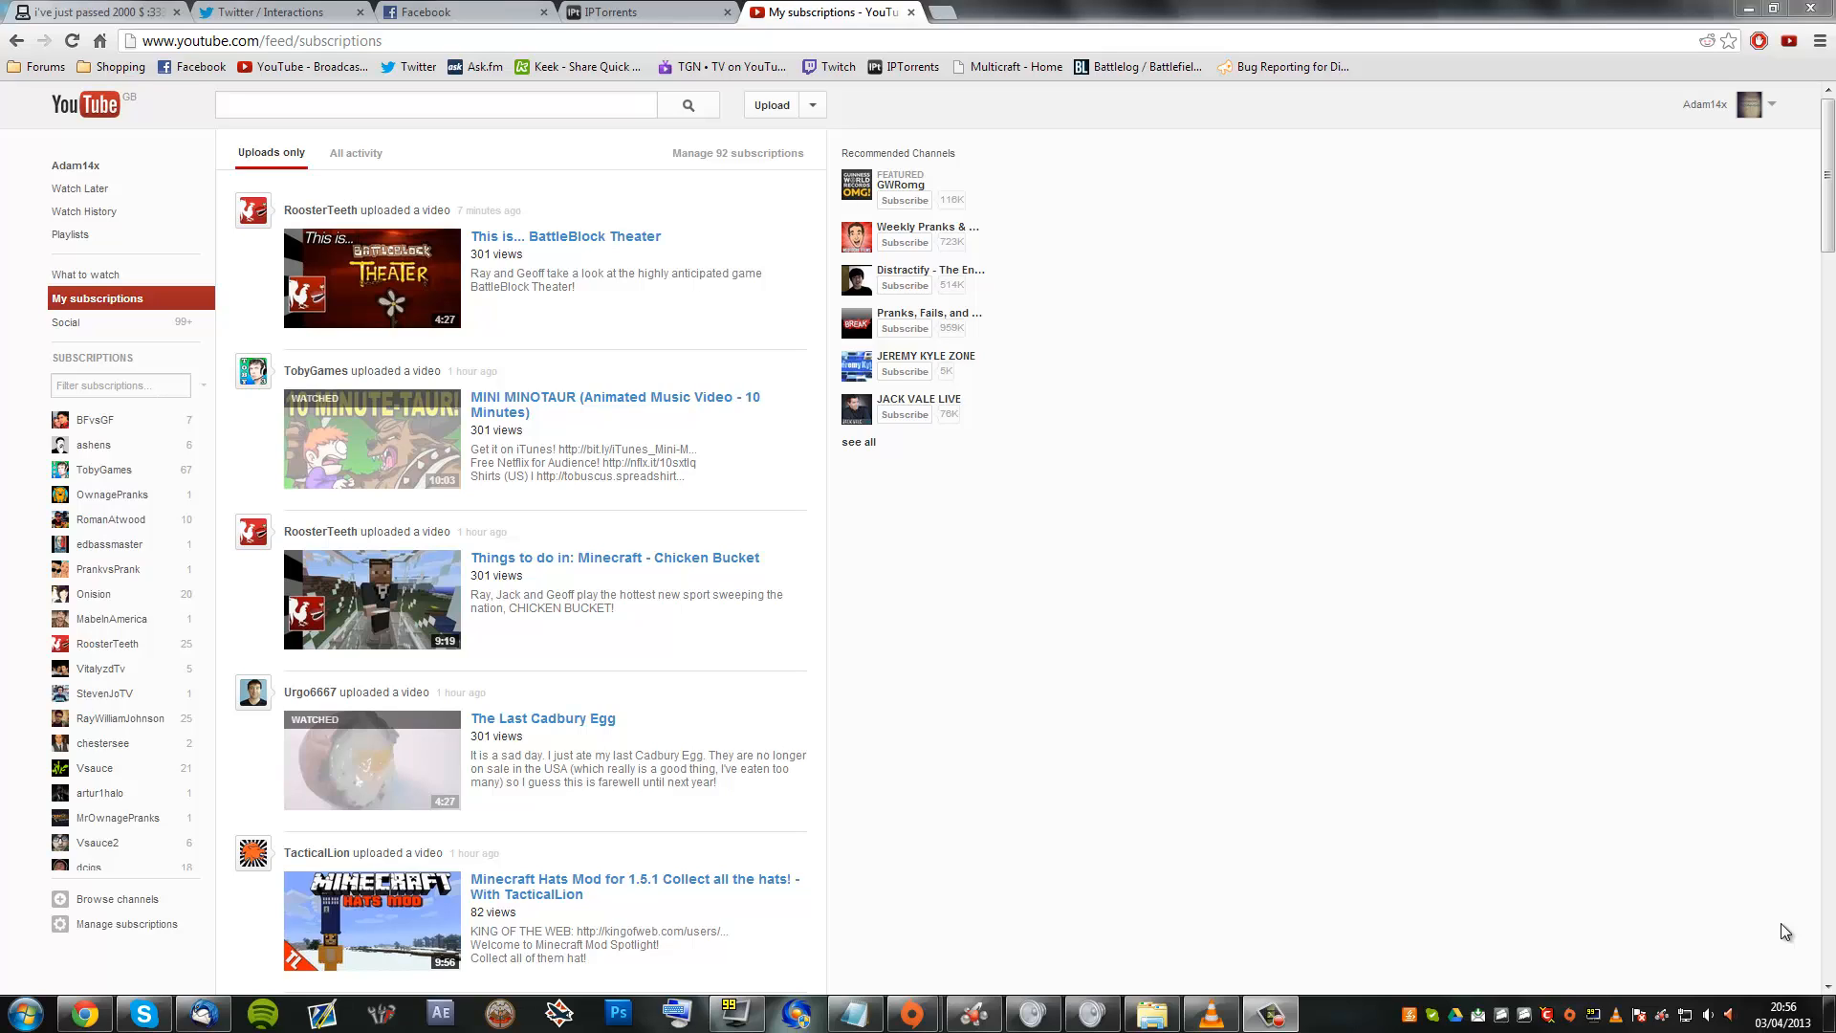
{"action": "mouse_move", "coordinate": [915, 641]}
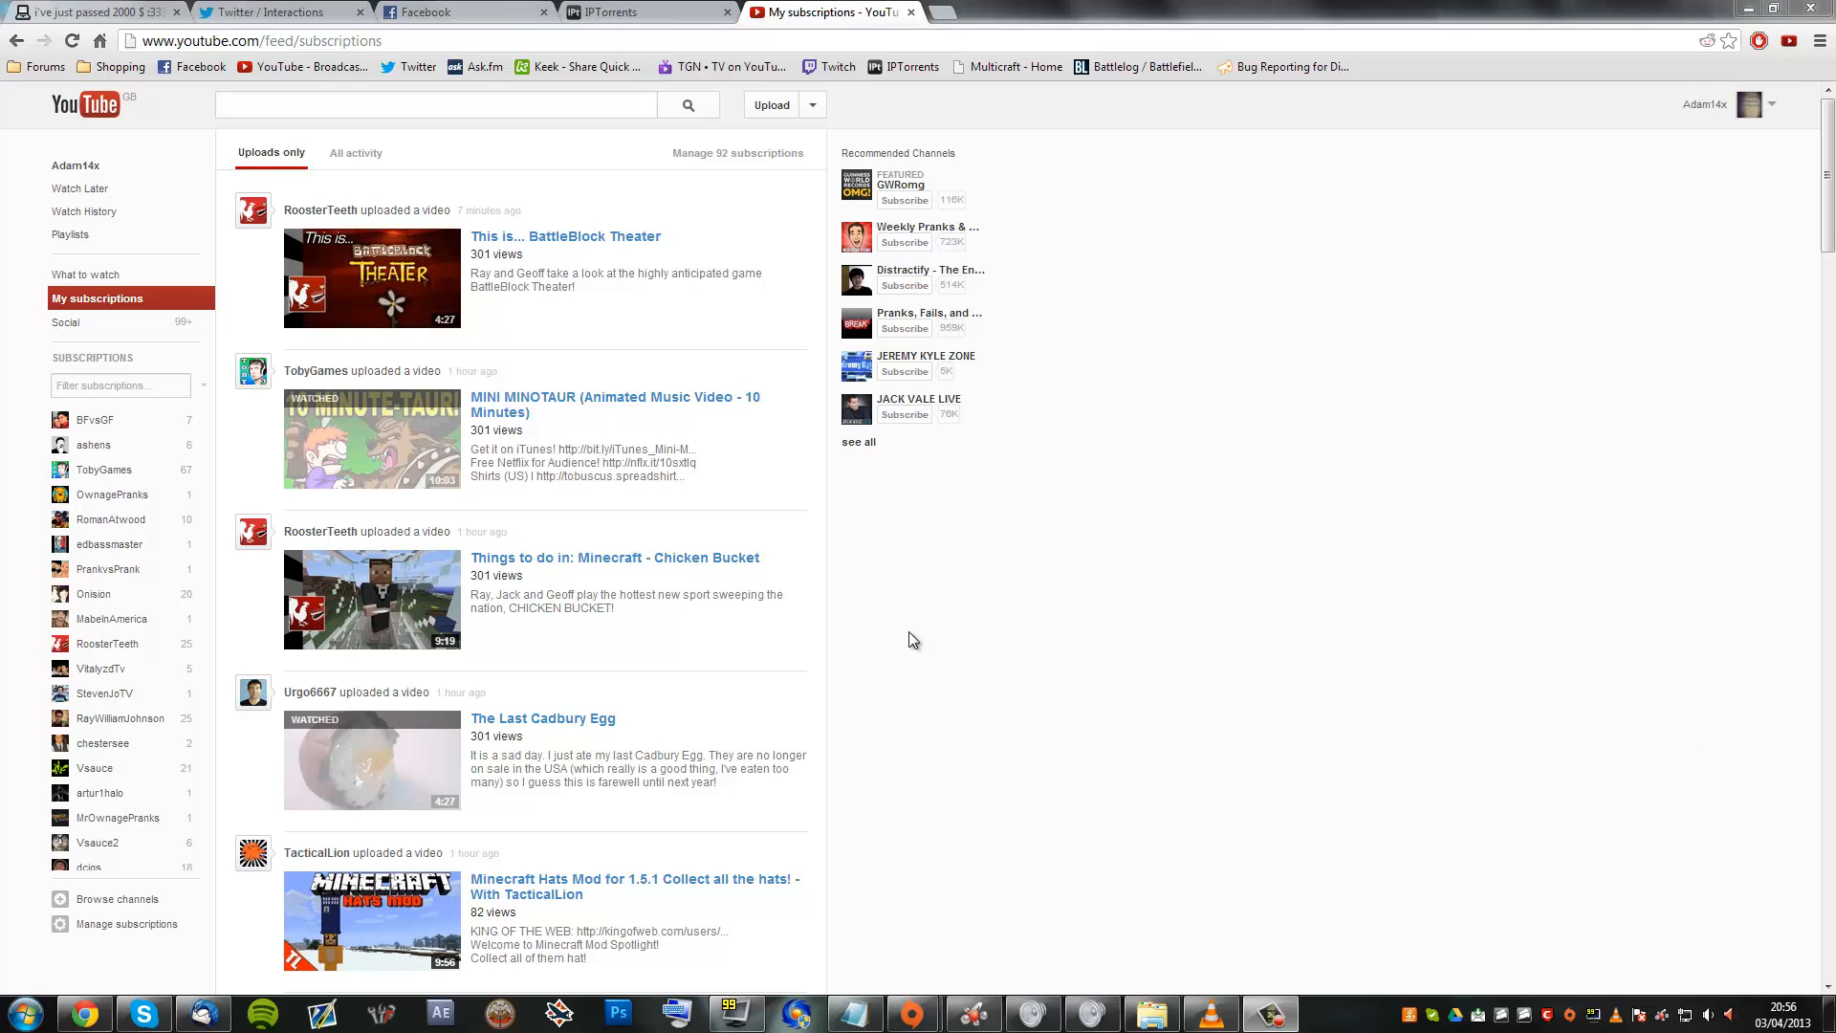
Open 'Best of Minecraft - LAVA IS SO HOT!' from the feed and bring up the page context menu.
{"action": "scroll", "scroll_direction": "down", "scroll_amount": 3}
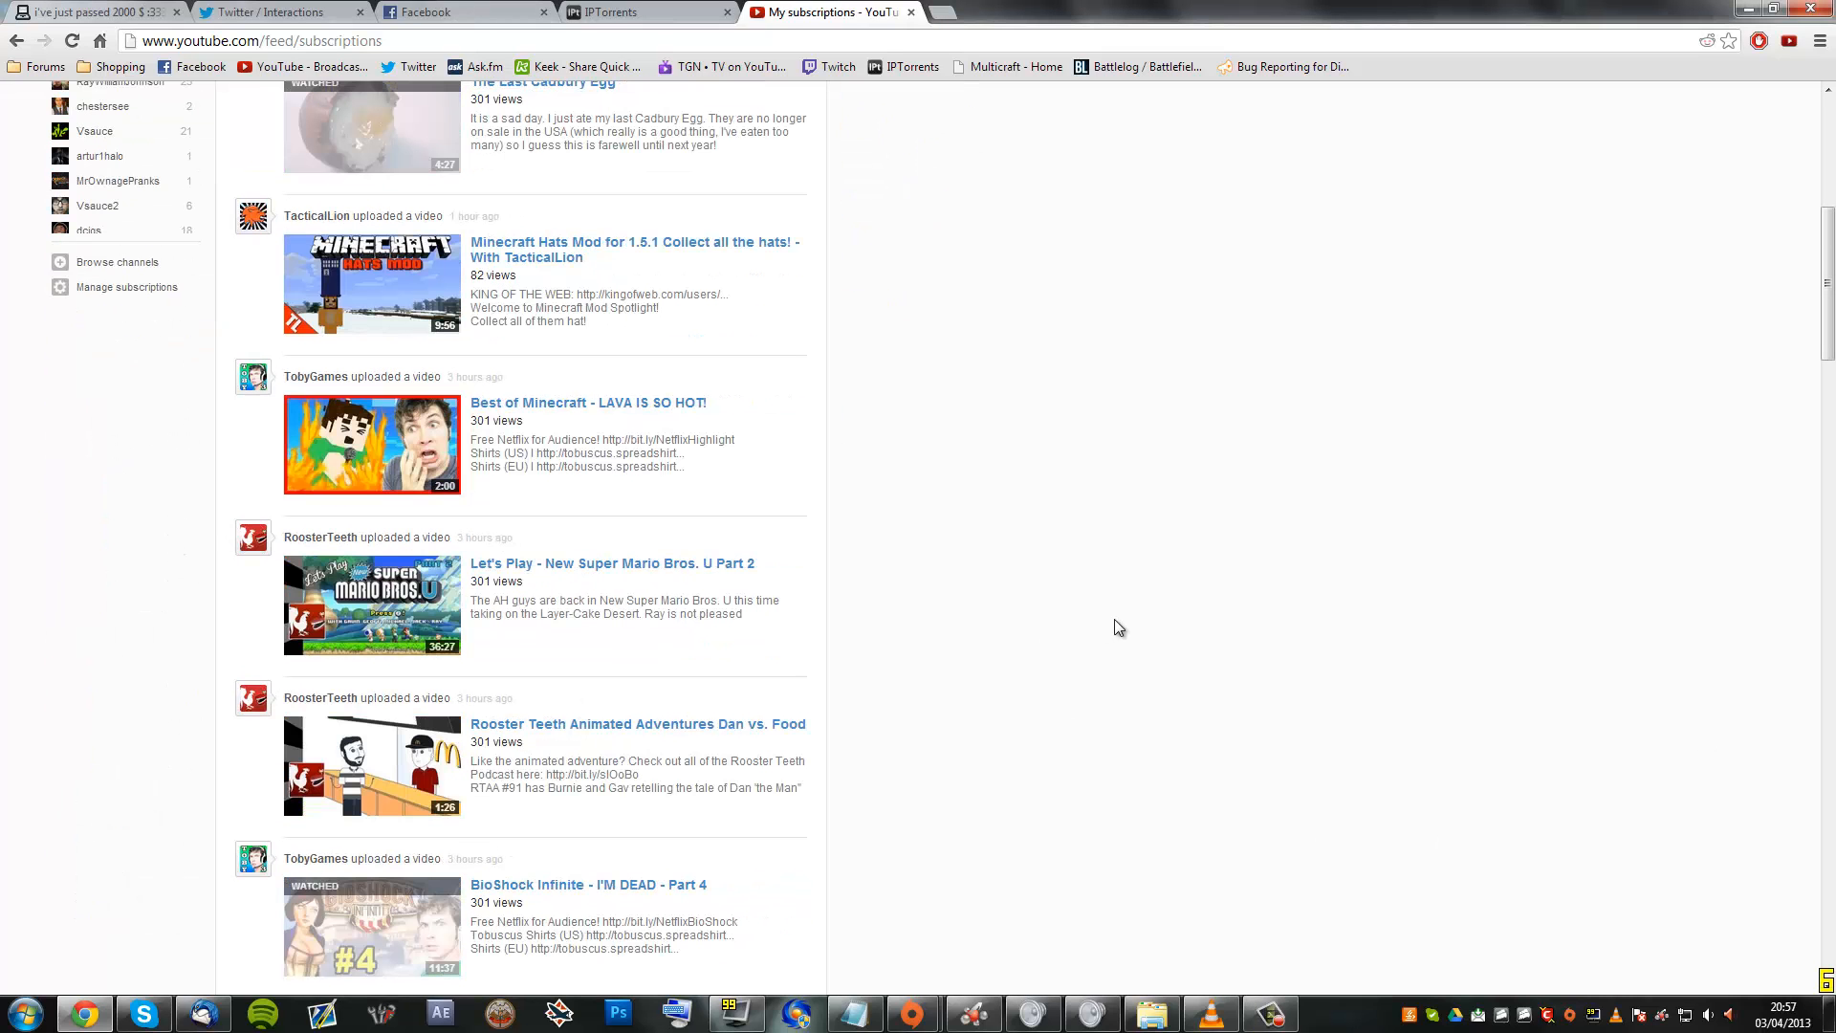
{"action": "left_click", "coordinate": [588, 402]}
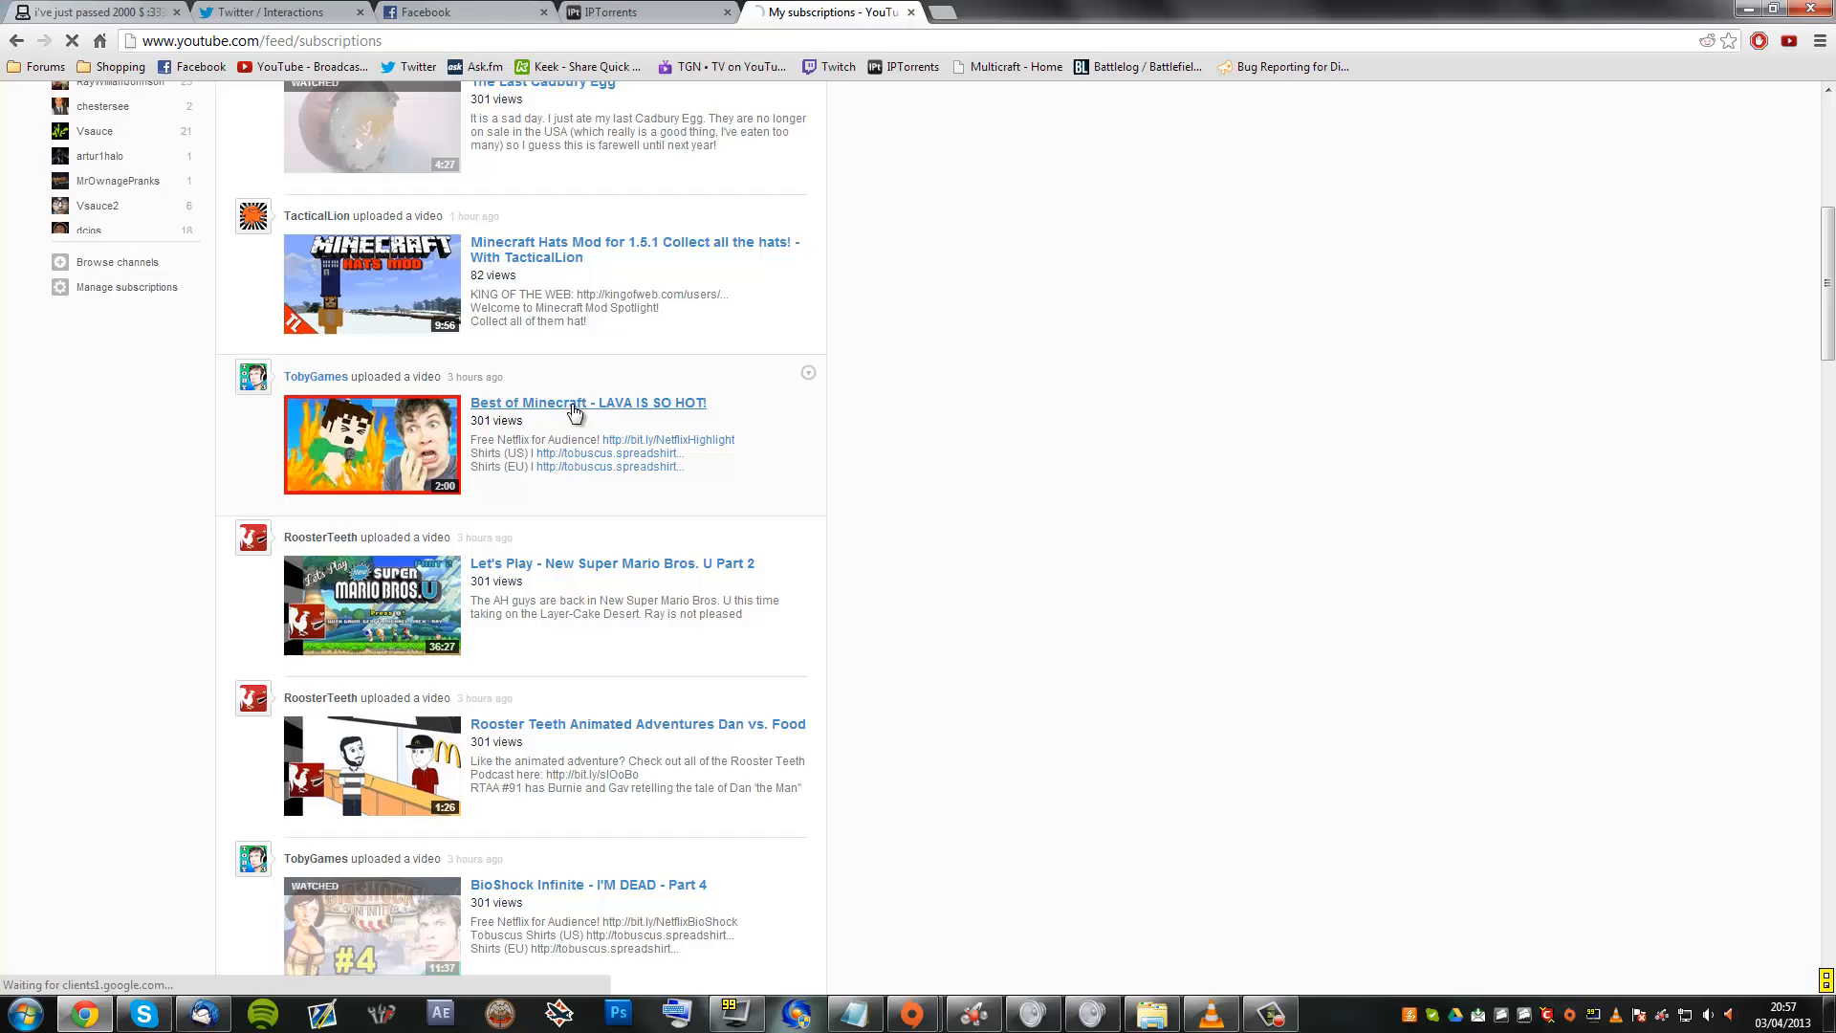
{"action": "left_click", "coordinate": [588, 402]}
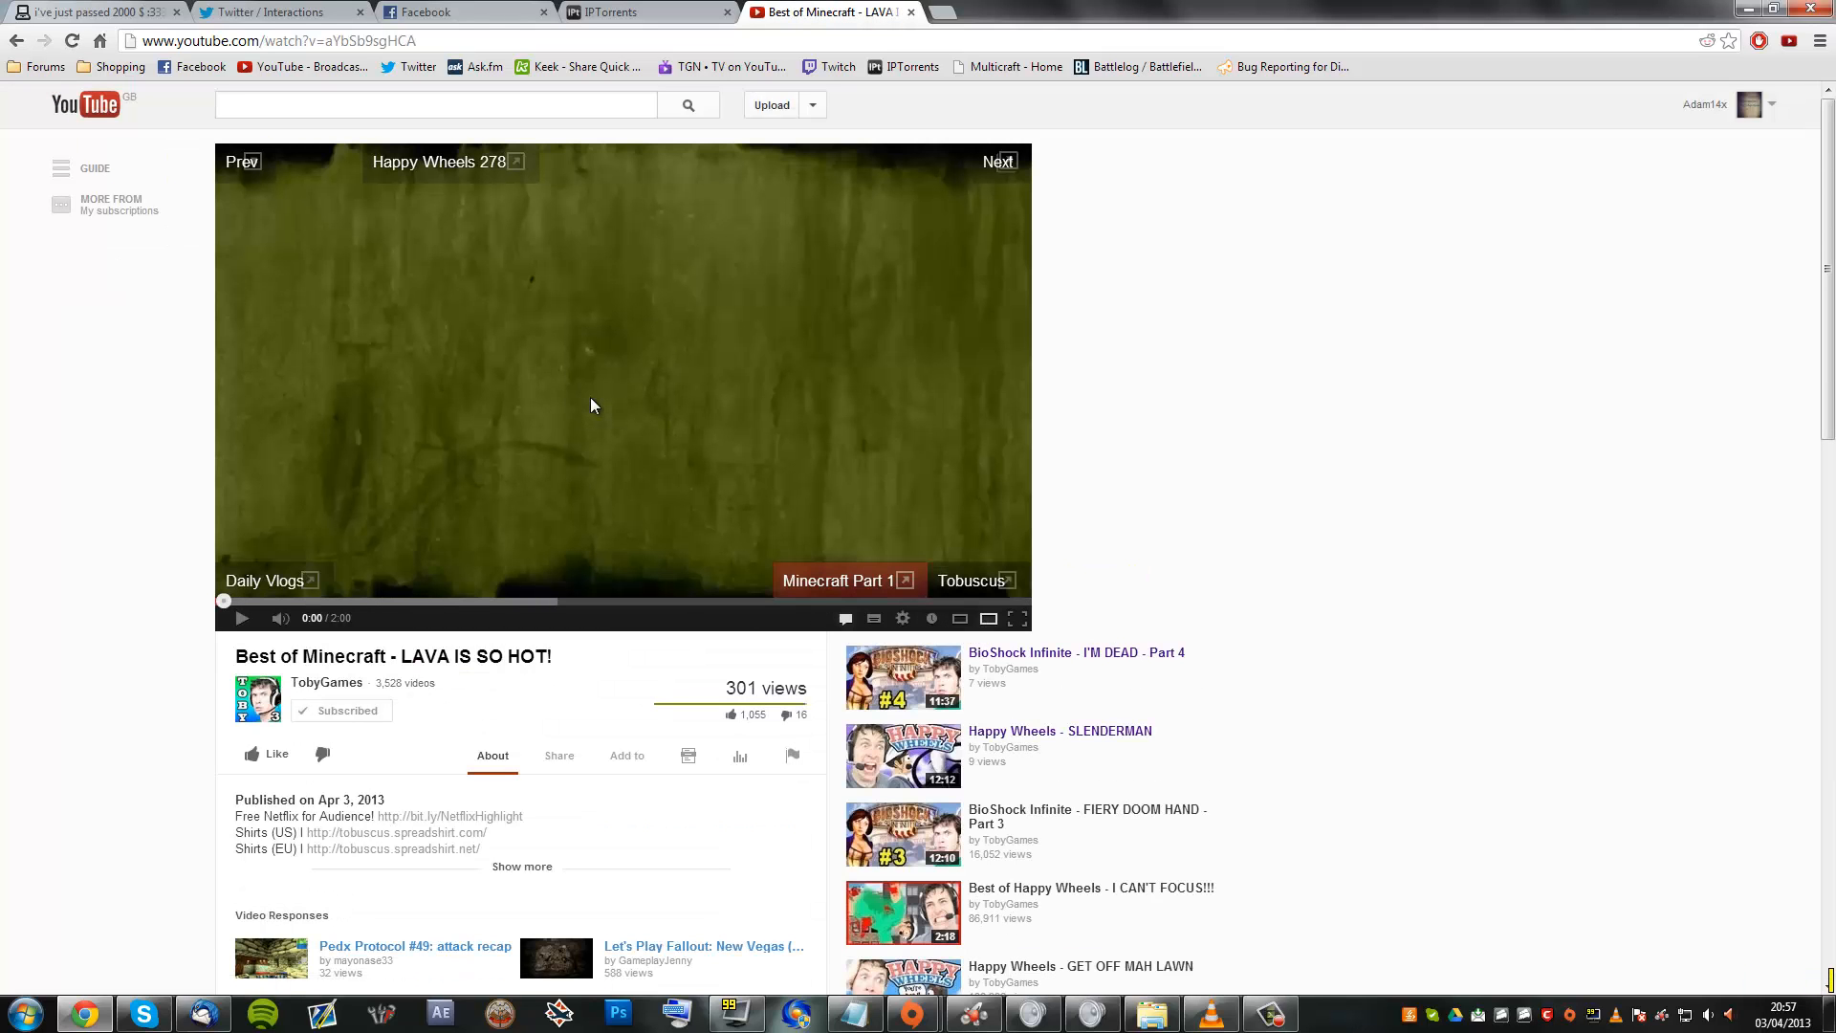
{"action": "mouse_move", "coordinate": [1461, 329]}
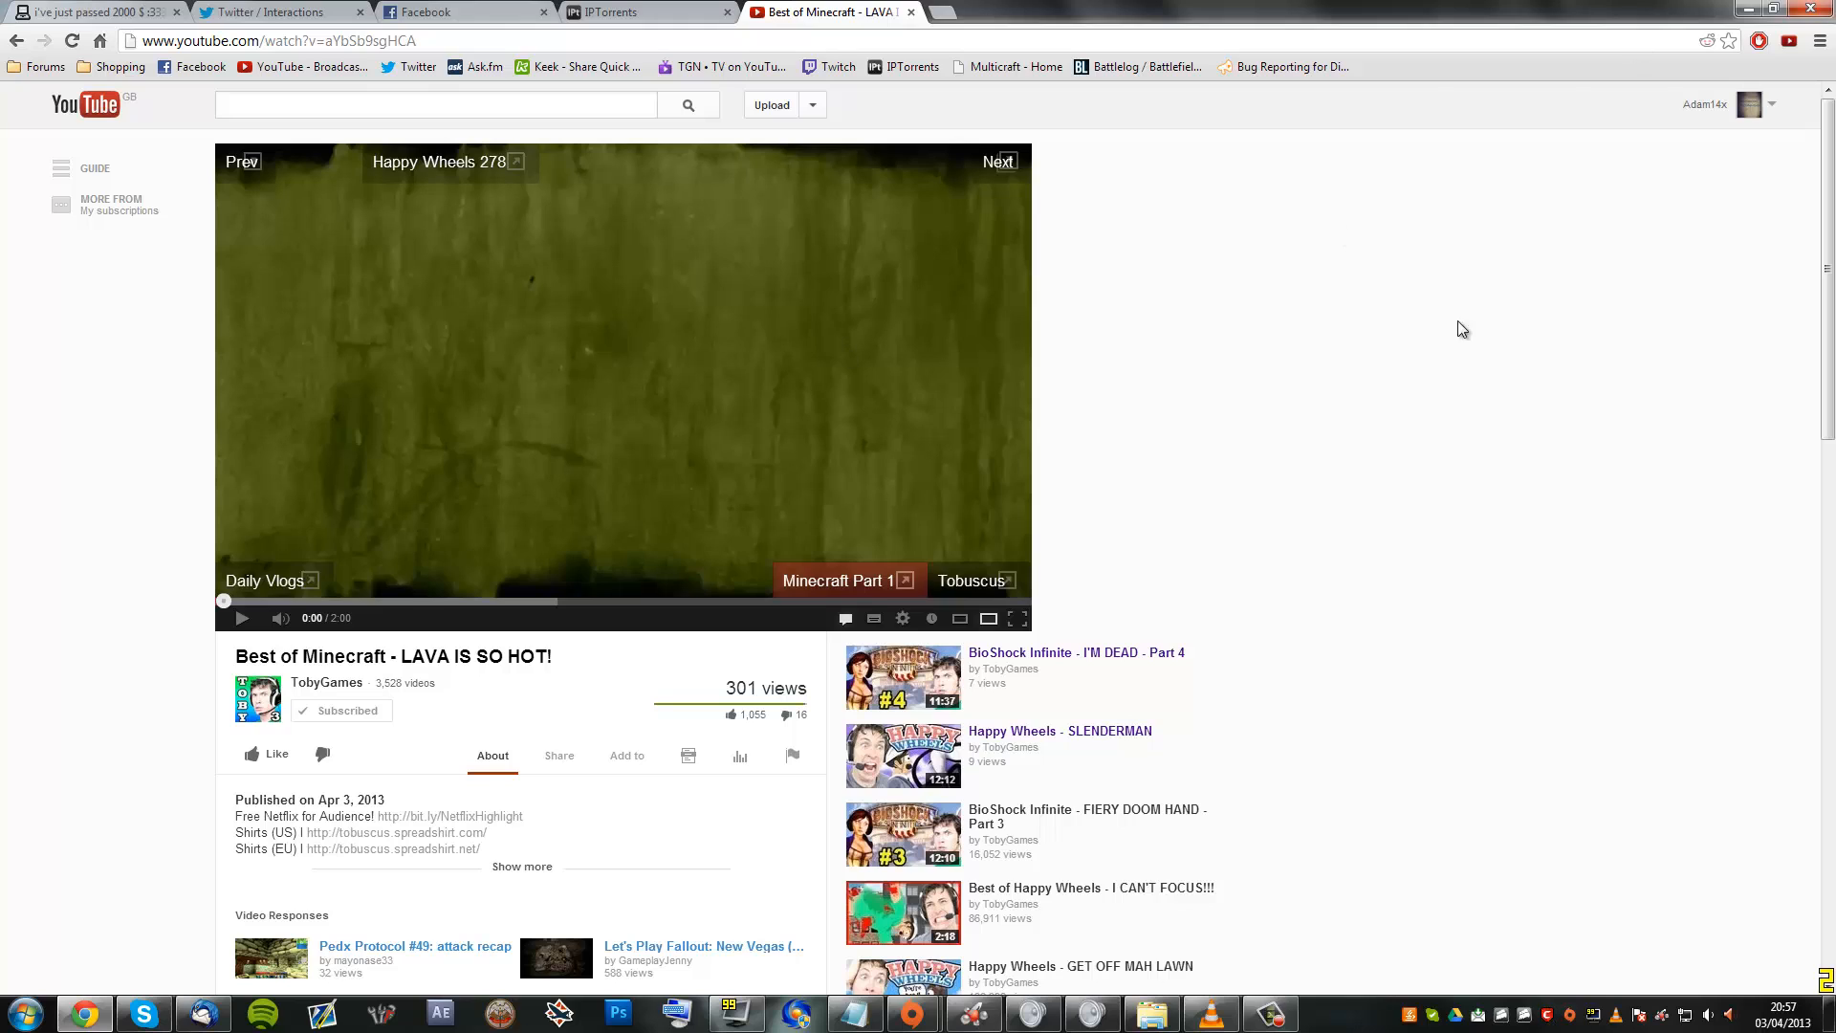
{"action": "right_click", "coordinate": [1462, 329]}
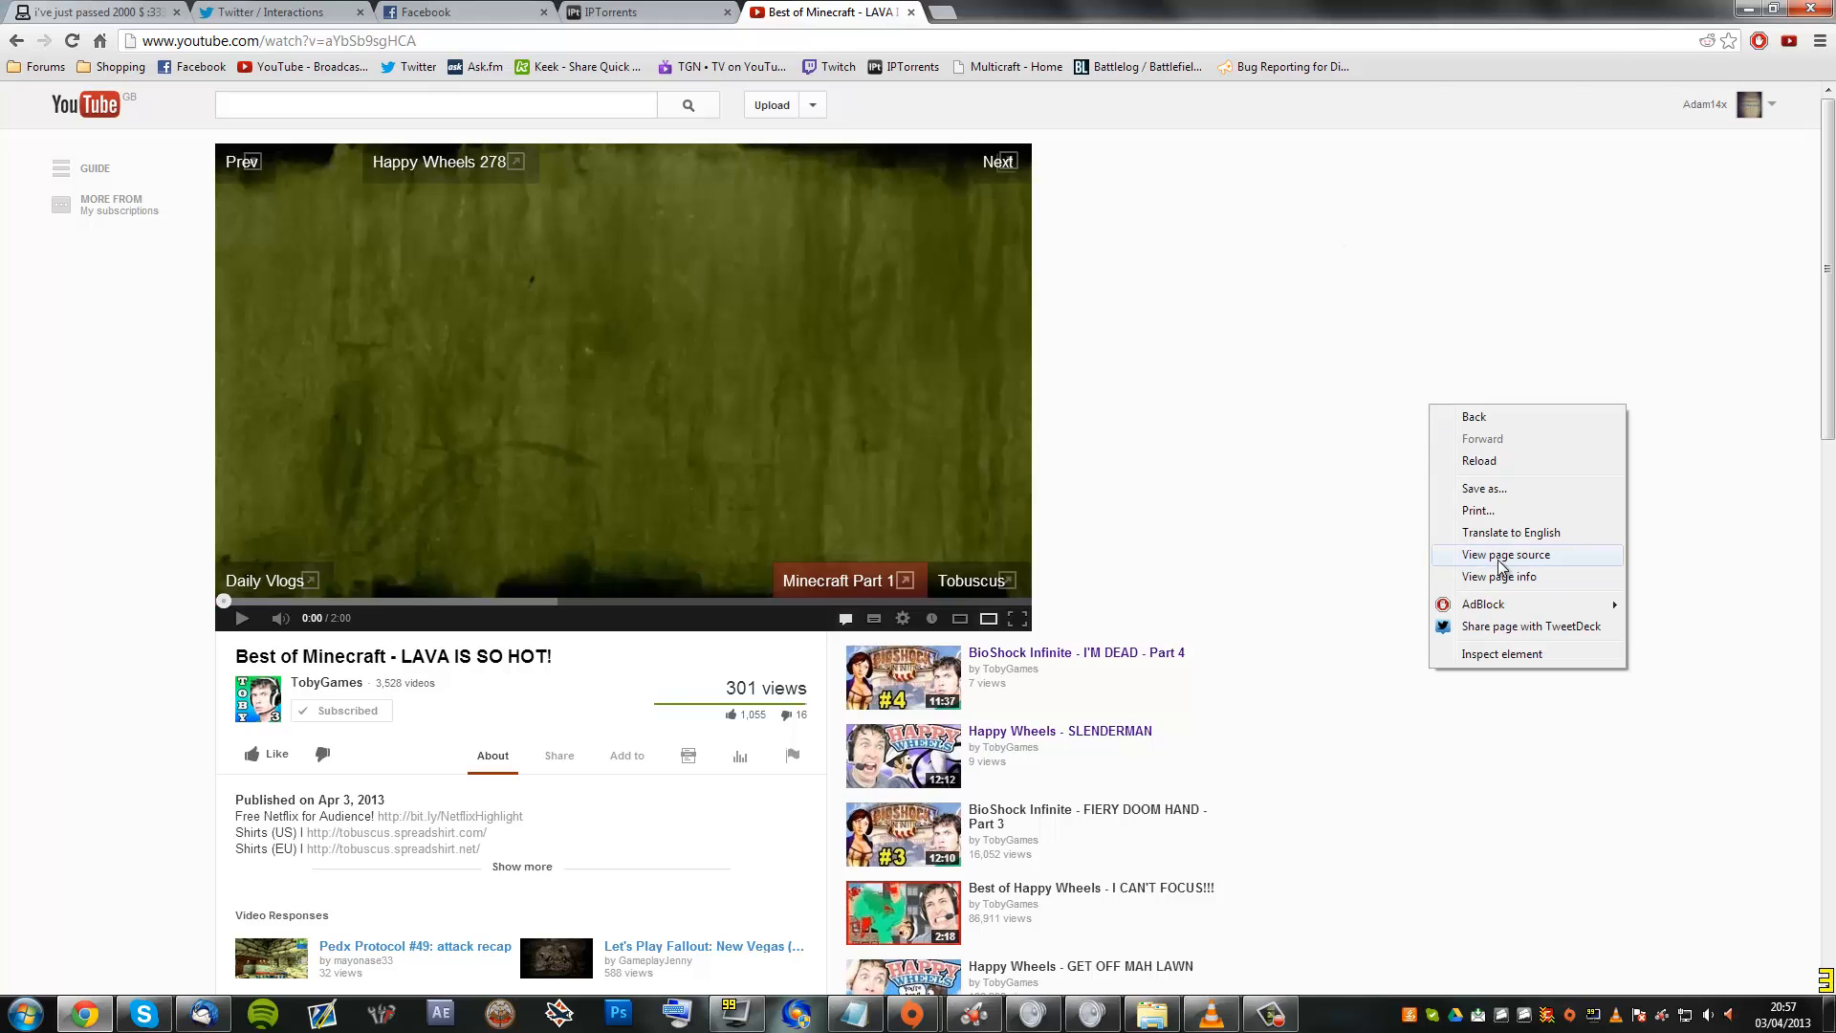
View the page source and locate the meta name="keywords" line for the Minecraft video.
{"action": "left_click", "coordinate": [1504, 555]}
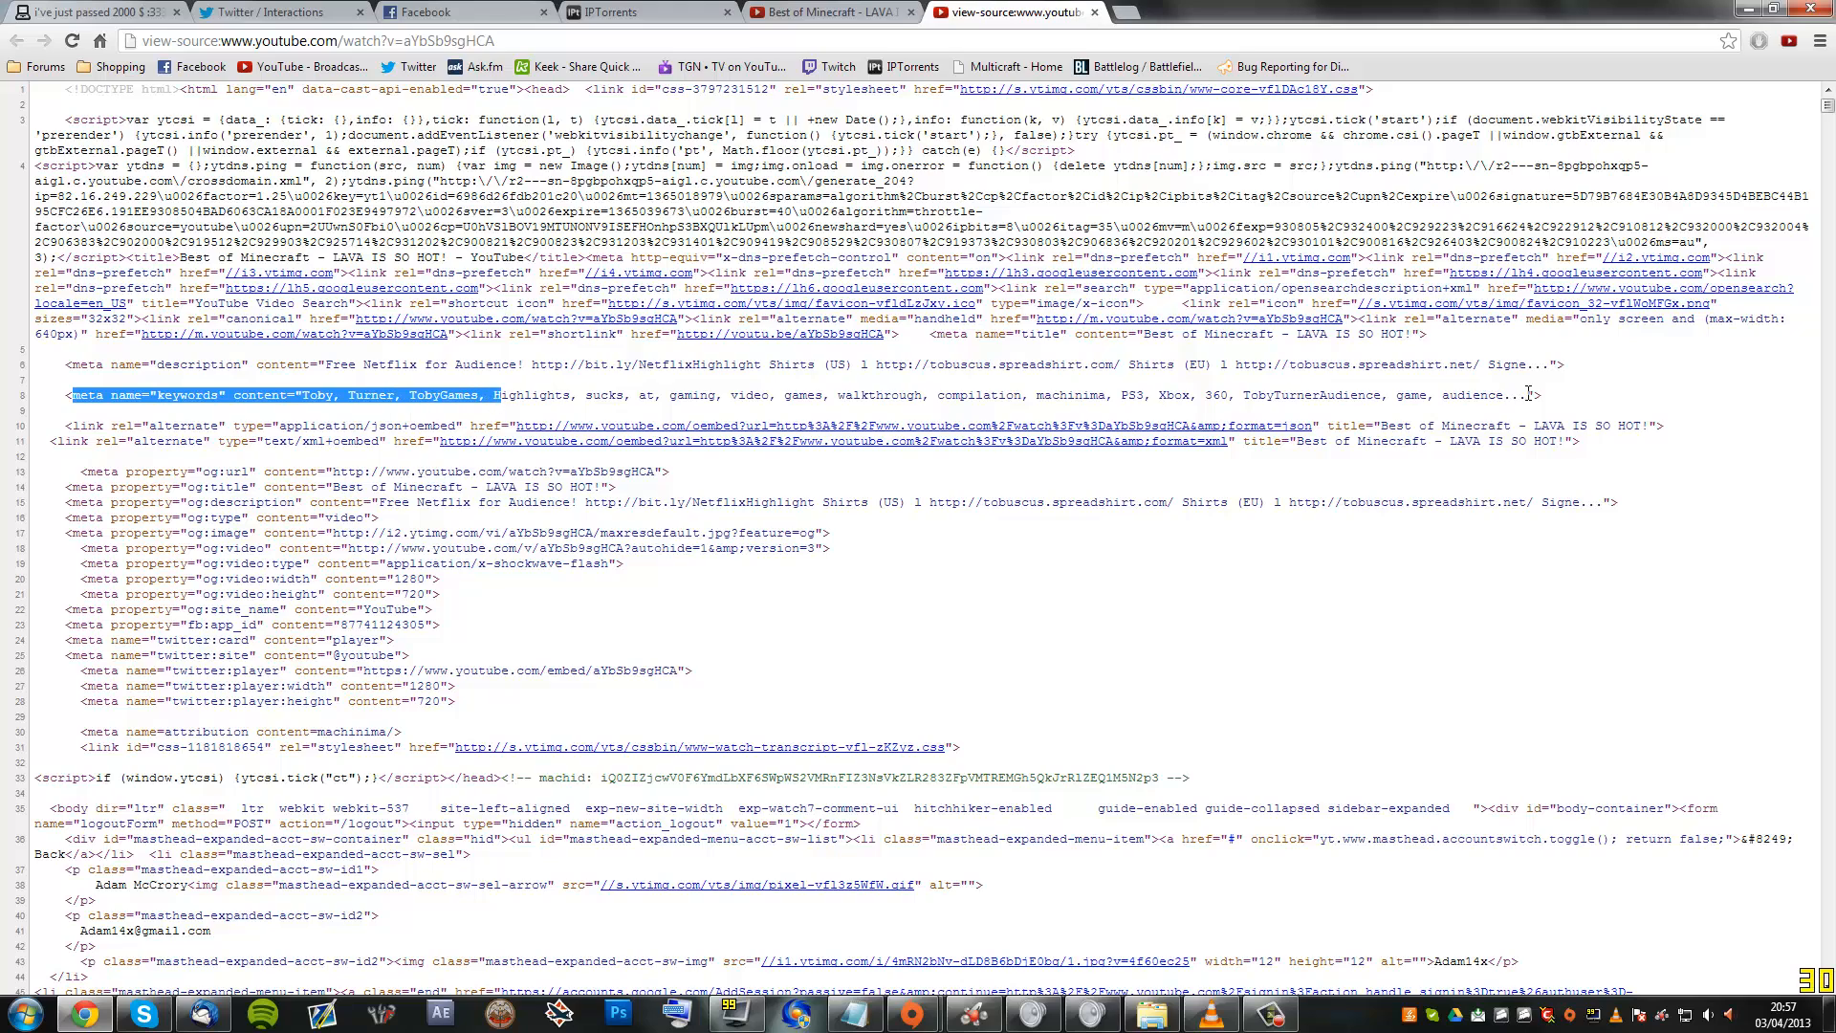
{"action": "left_click", "coordinate": [1529, 421]}
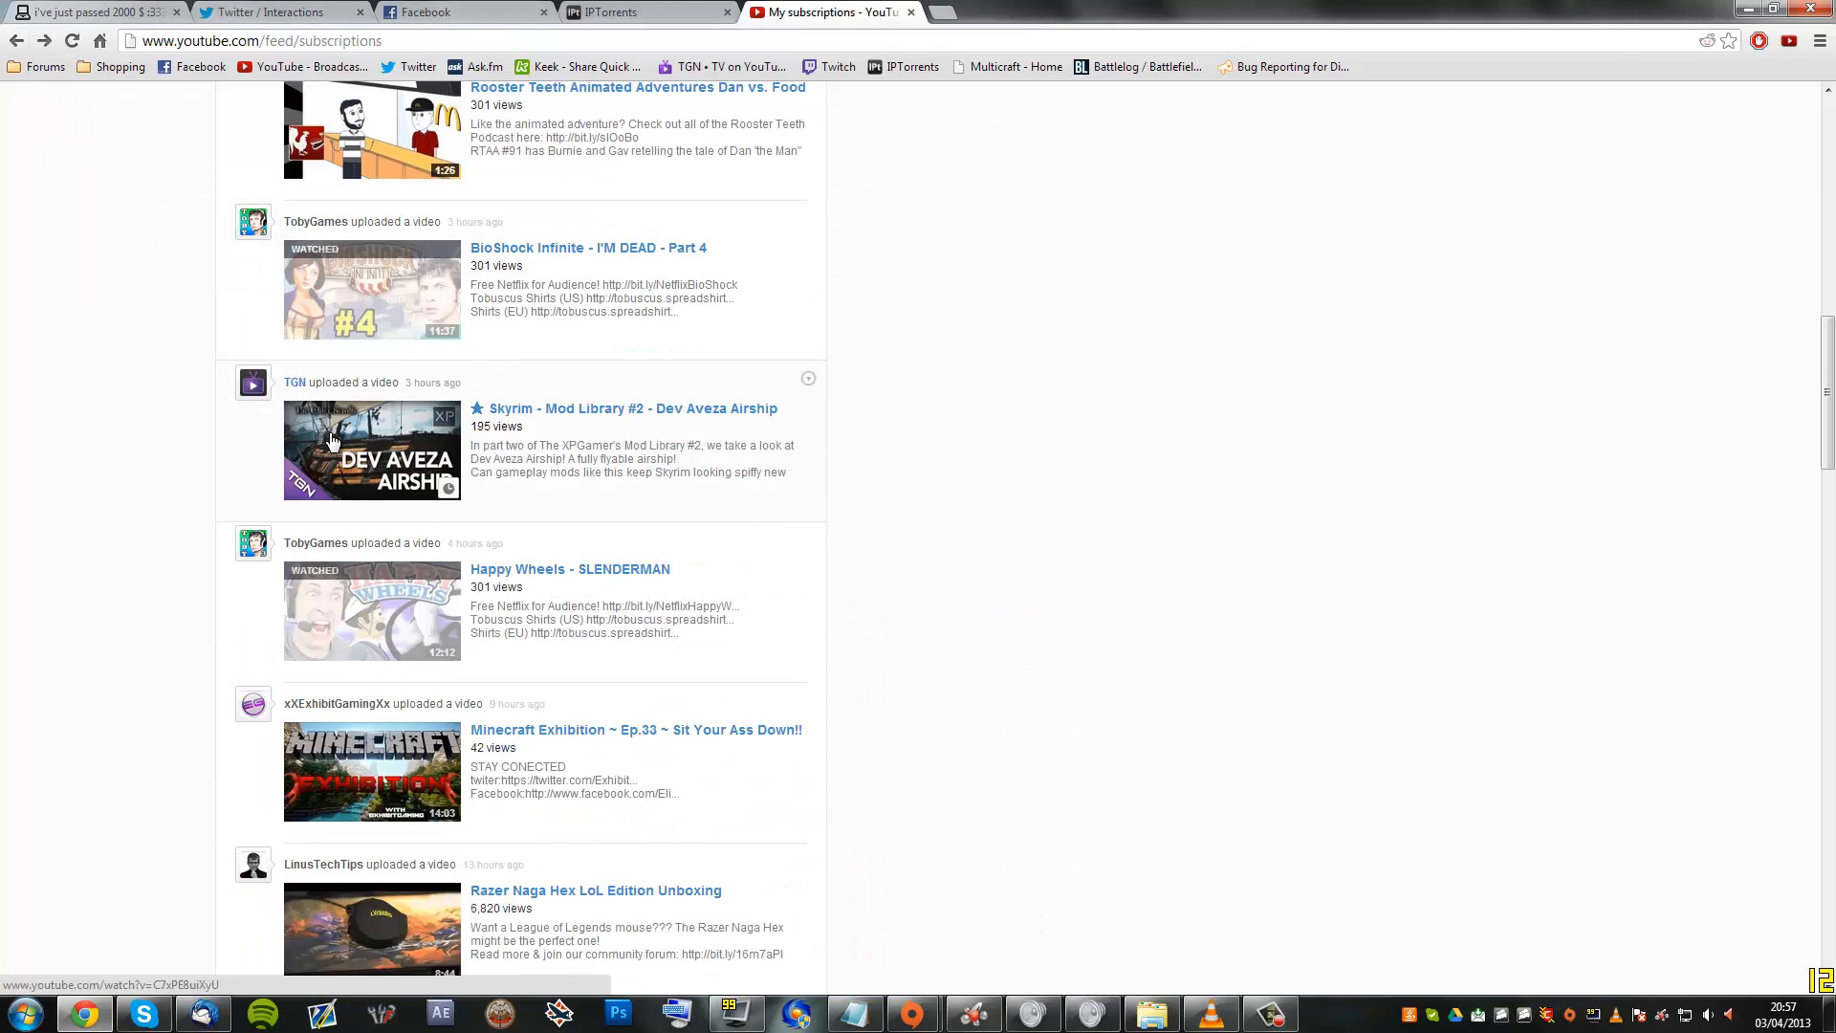
Scroll down the subscriptions feed and open RayWilliamJohnson's 'SCARIEST RIDE EVER' video.
{"action": "scroll", "scroll_direction": "down", "scroll_amount": 3}
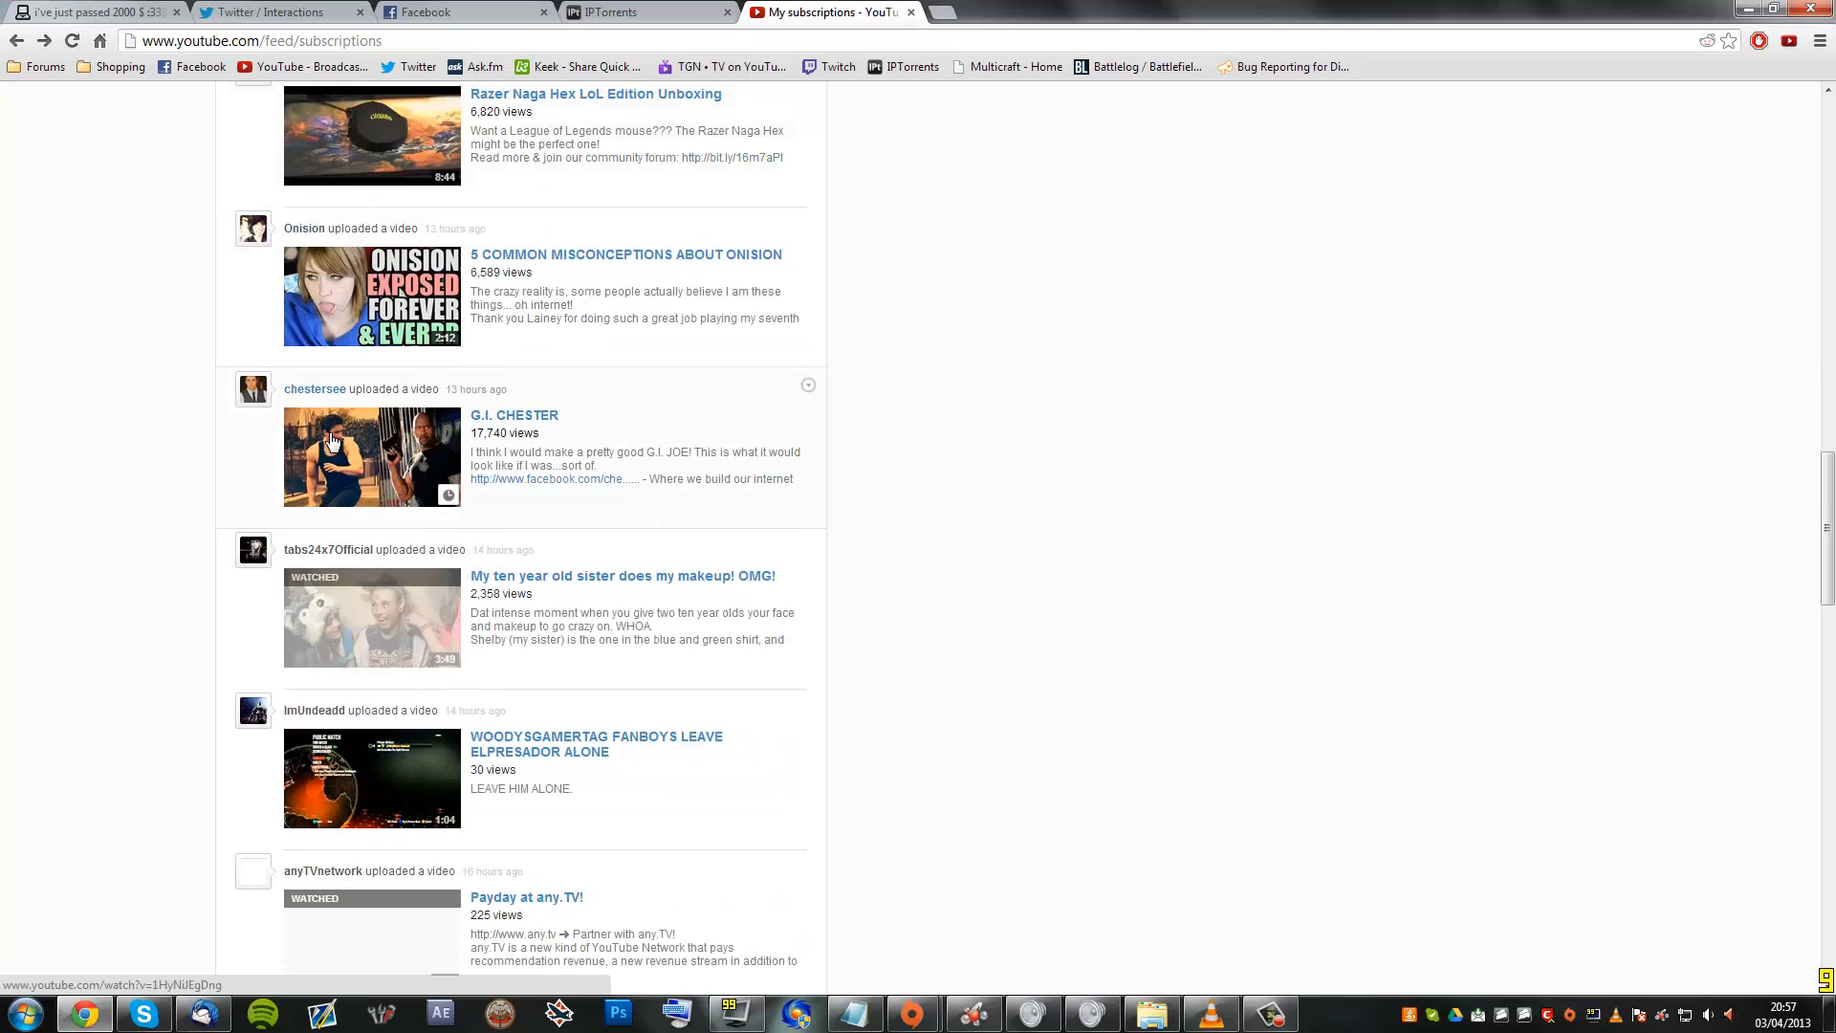
{"action": "scroll", "scroll_direction": "down", "scroll_amount": 3}
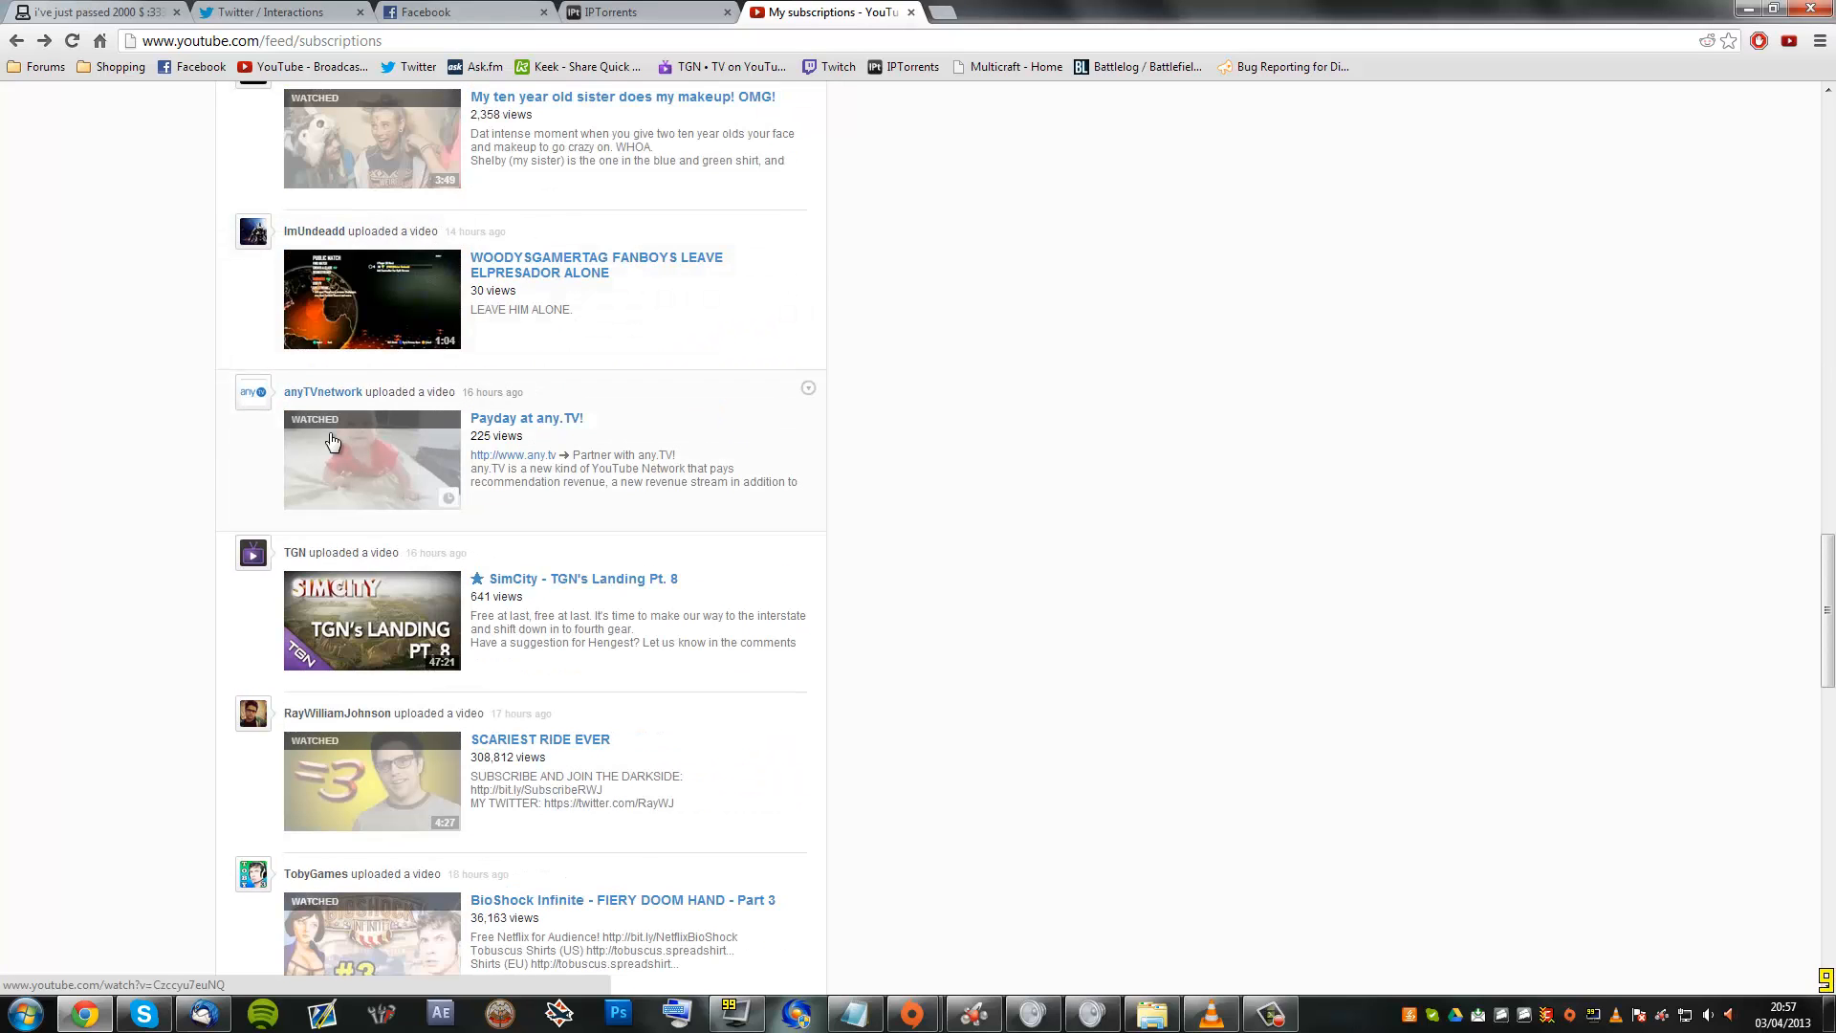
{"action": "scroll", "scroll_direction": "down", "scroll_amount": 3}
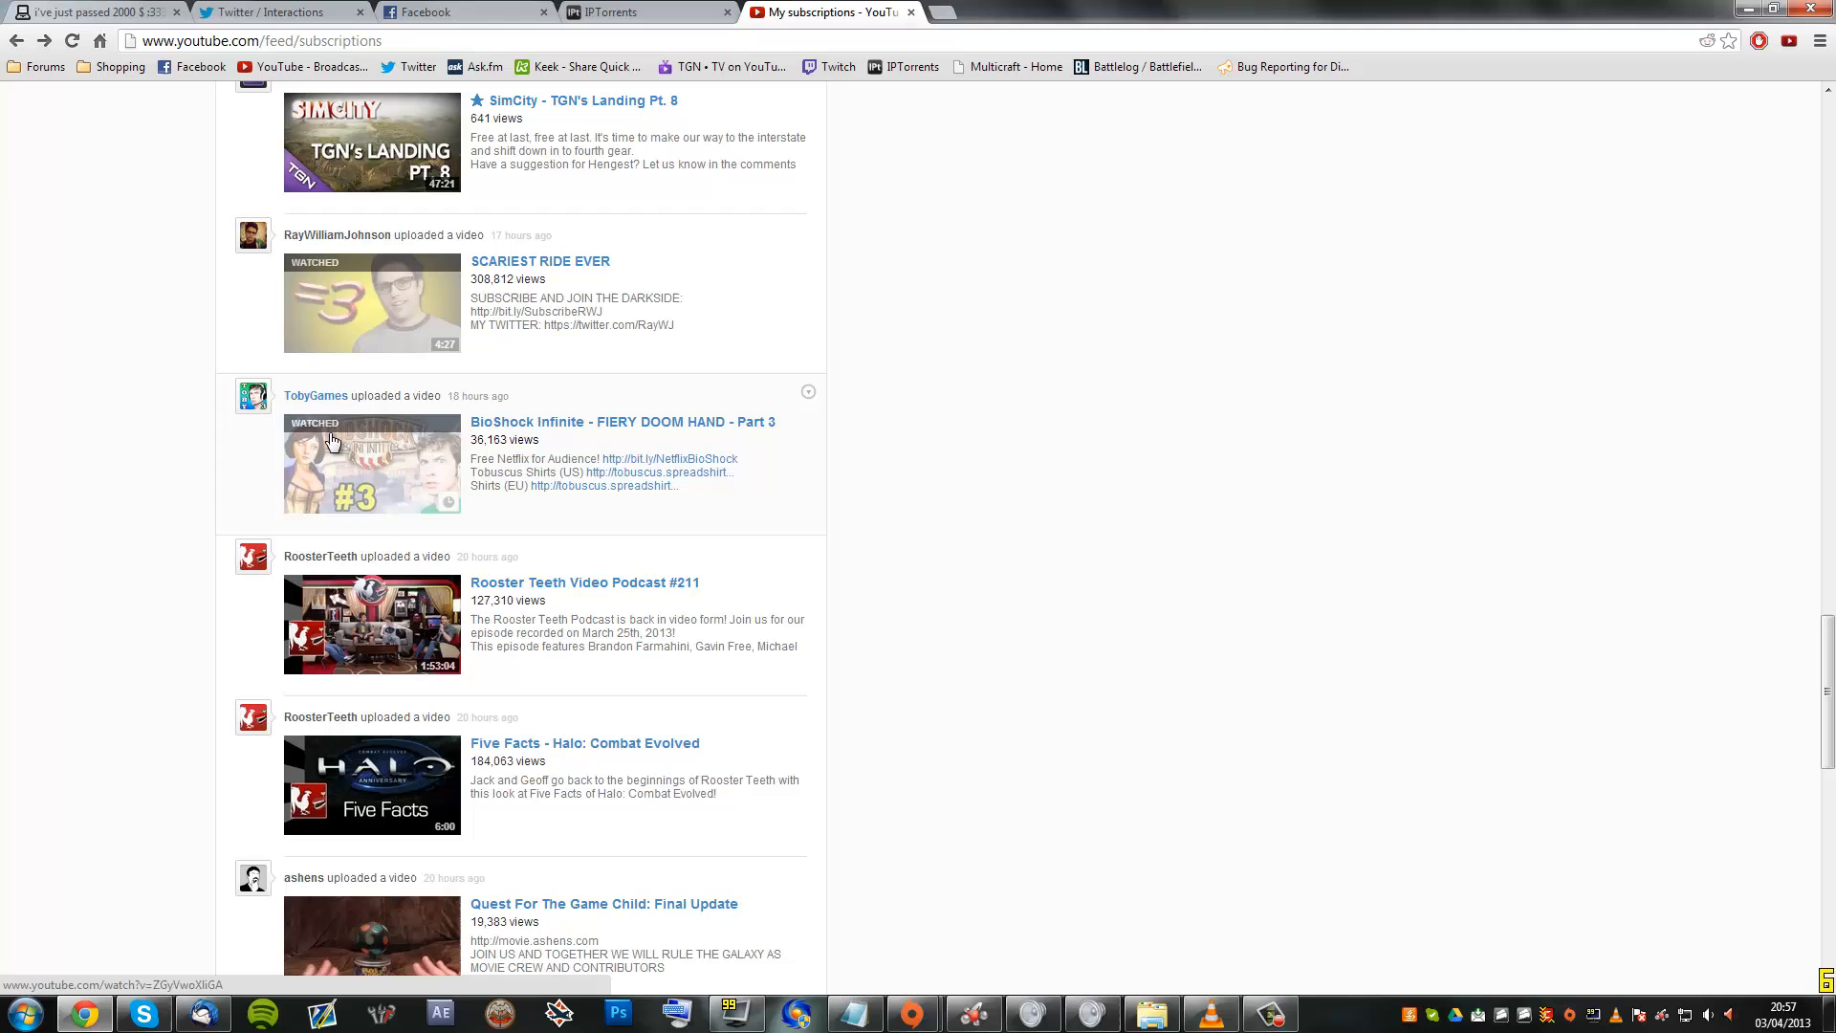
{"action": "left_click", "coordinate": [539, 261]}
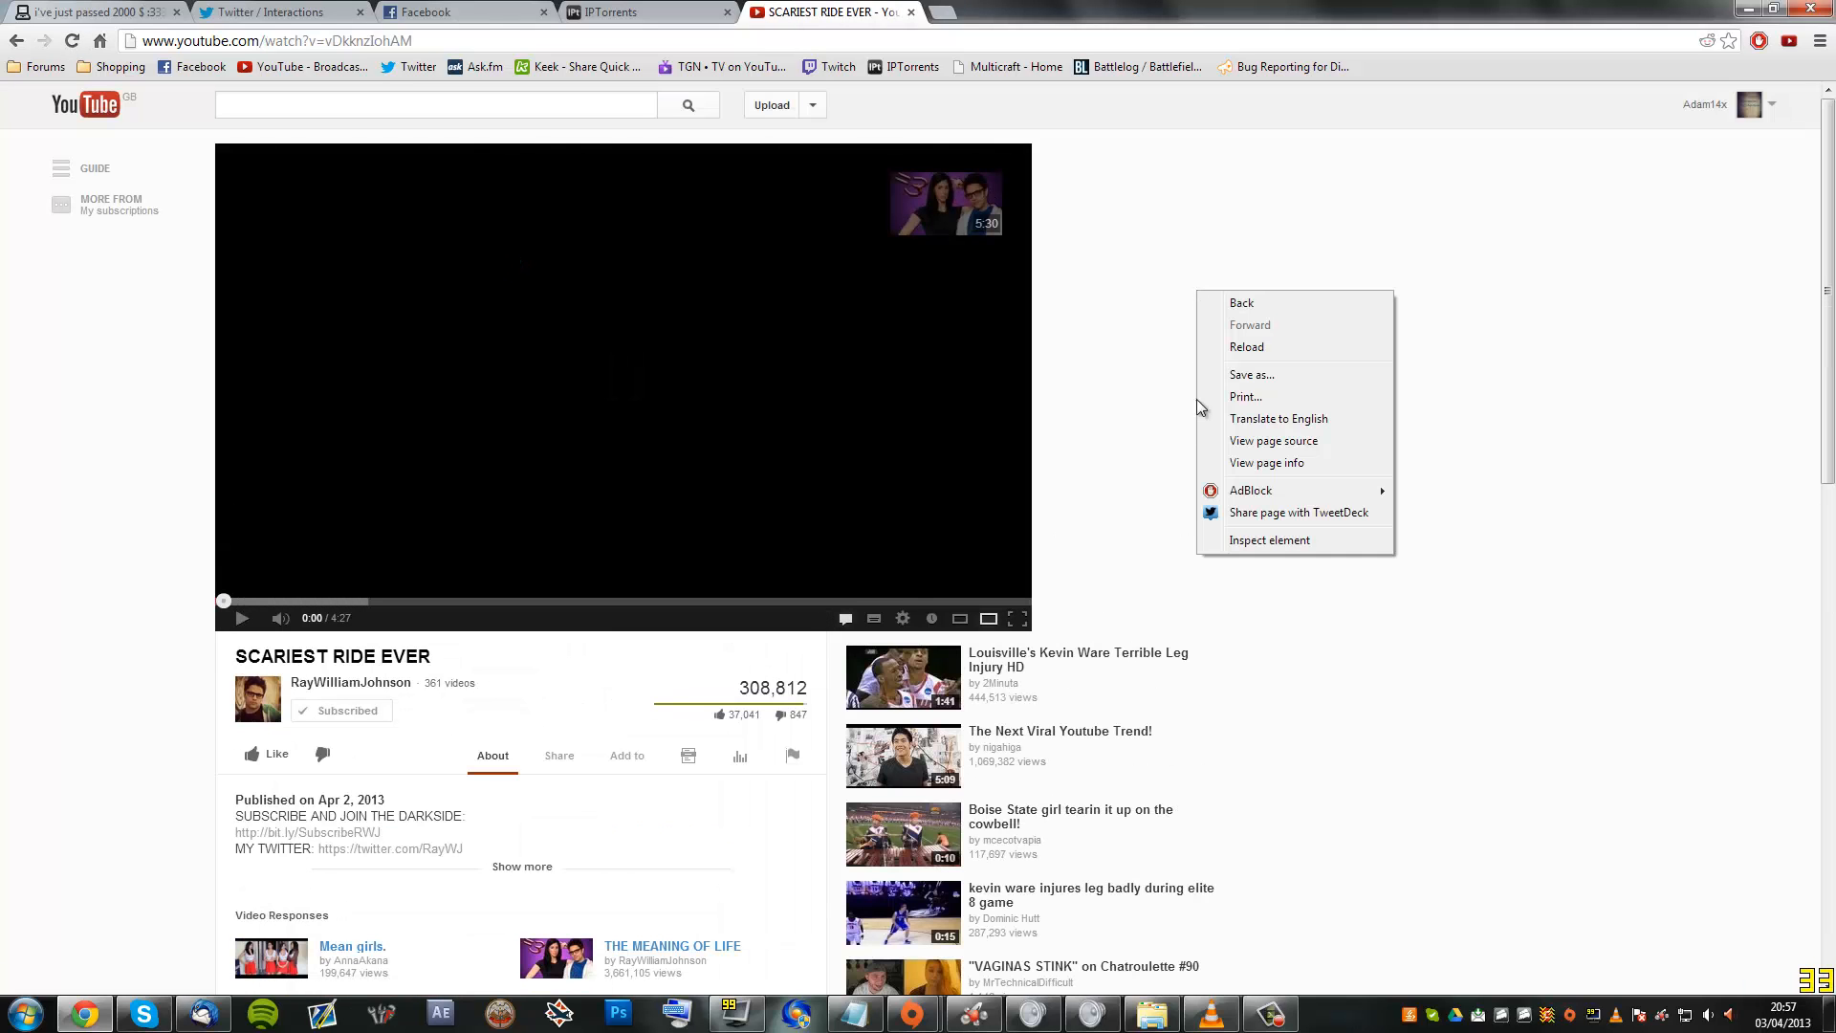
View the page source of 'SCARIEST RIDE EVER' showing its meta keywords tag.
{"action": "left_click", "coordinate": [1274, 440]}
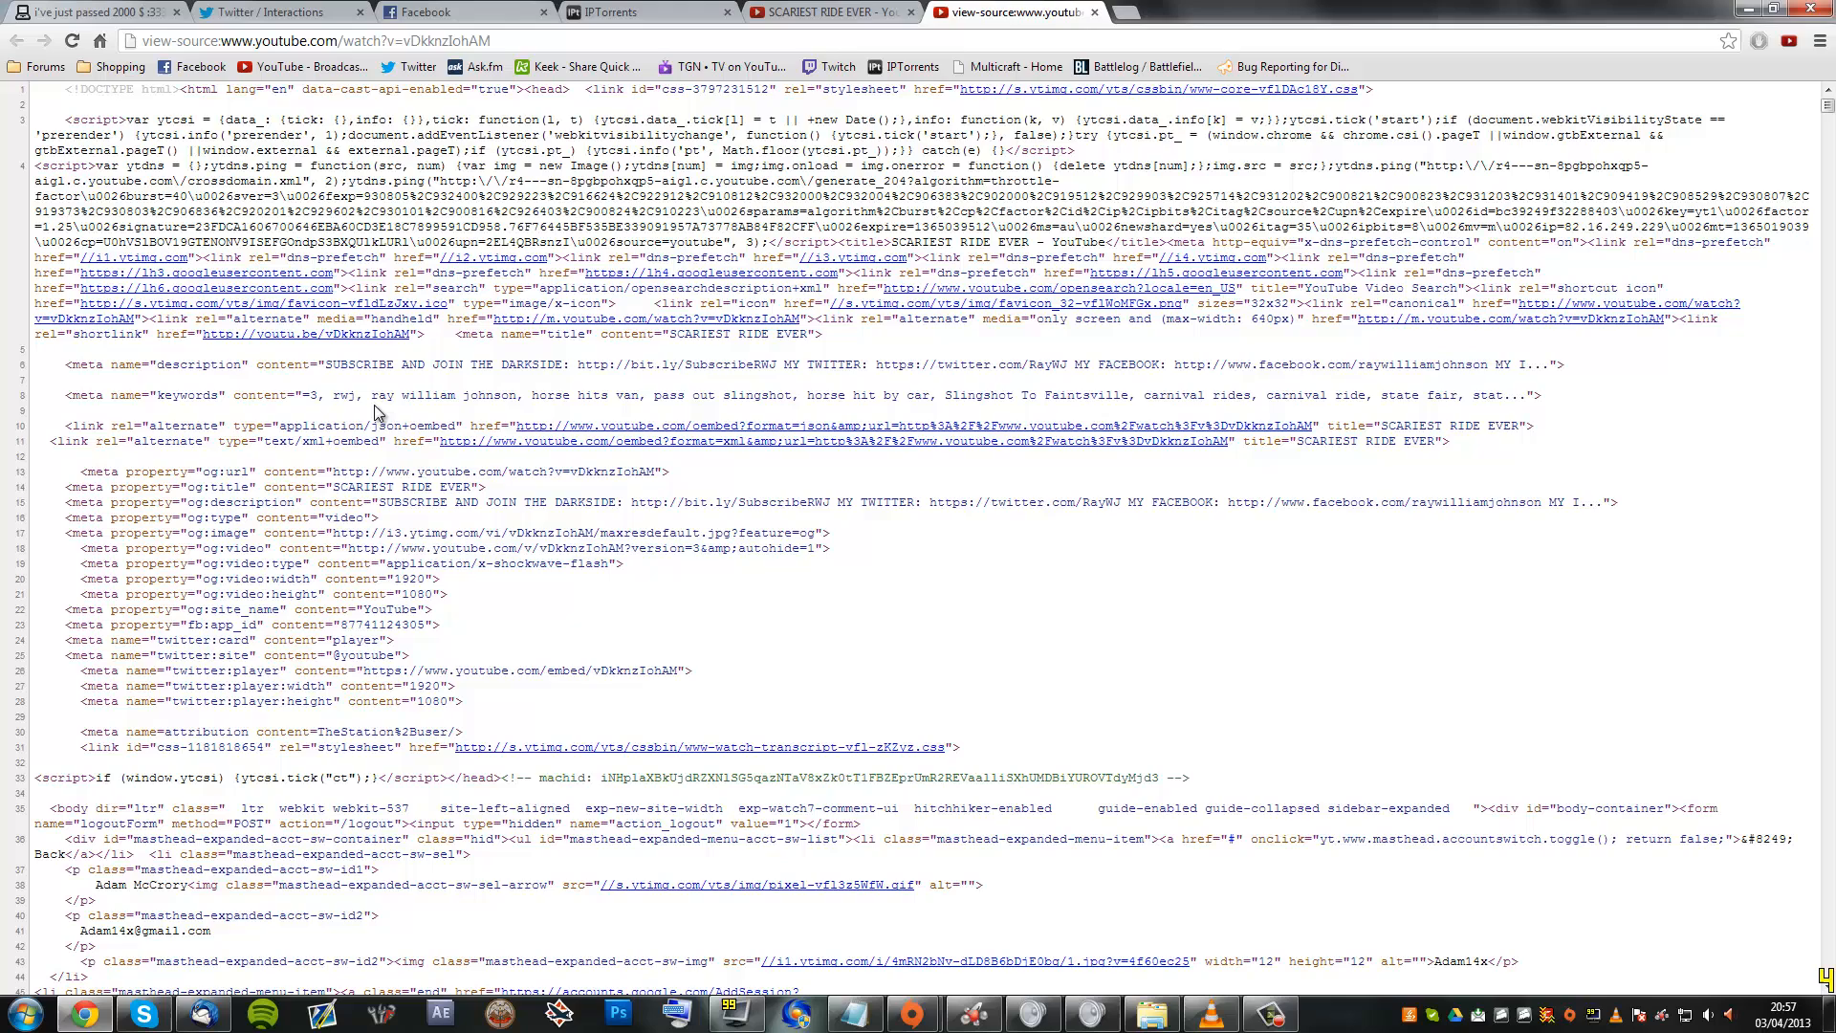
{"action": "mouse_move", "coordinate": [551, 394]}
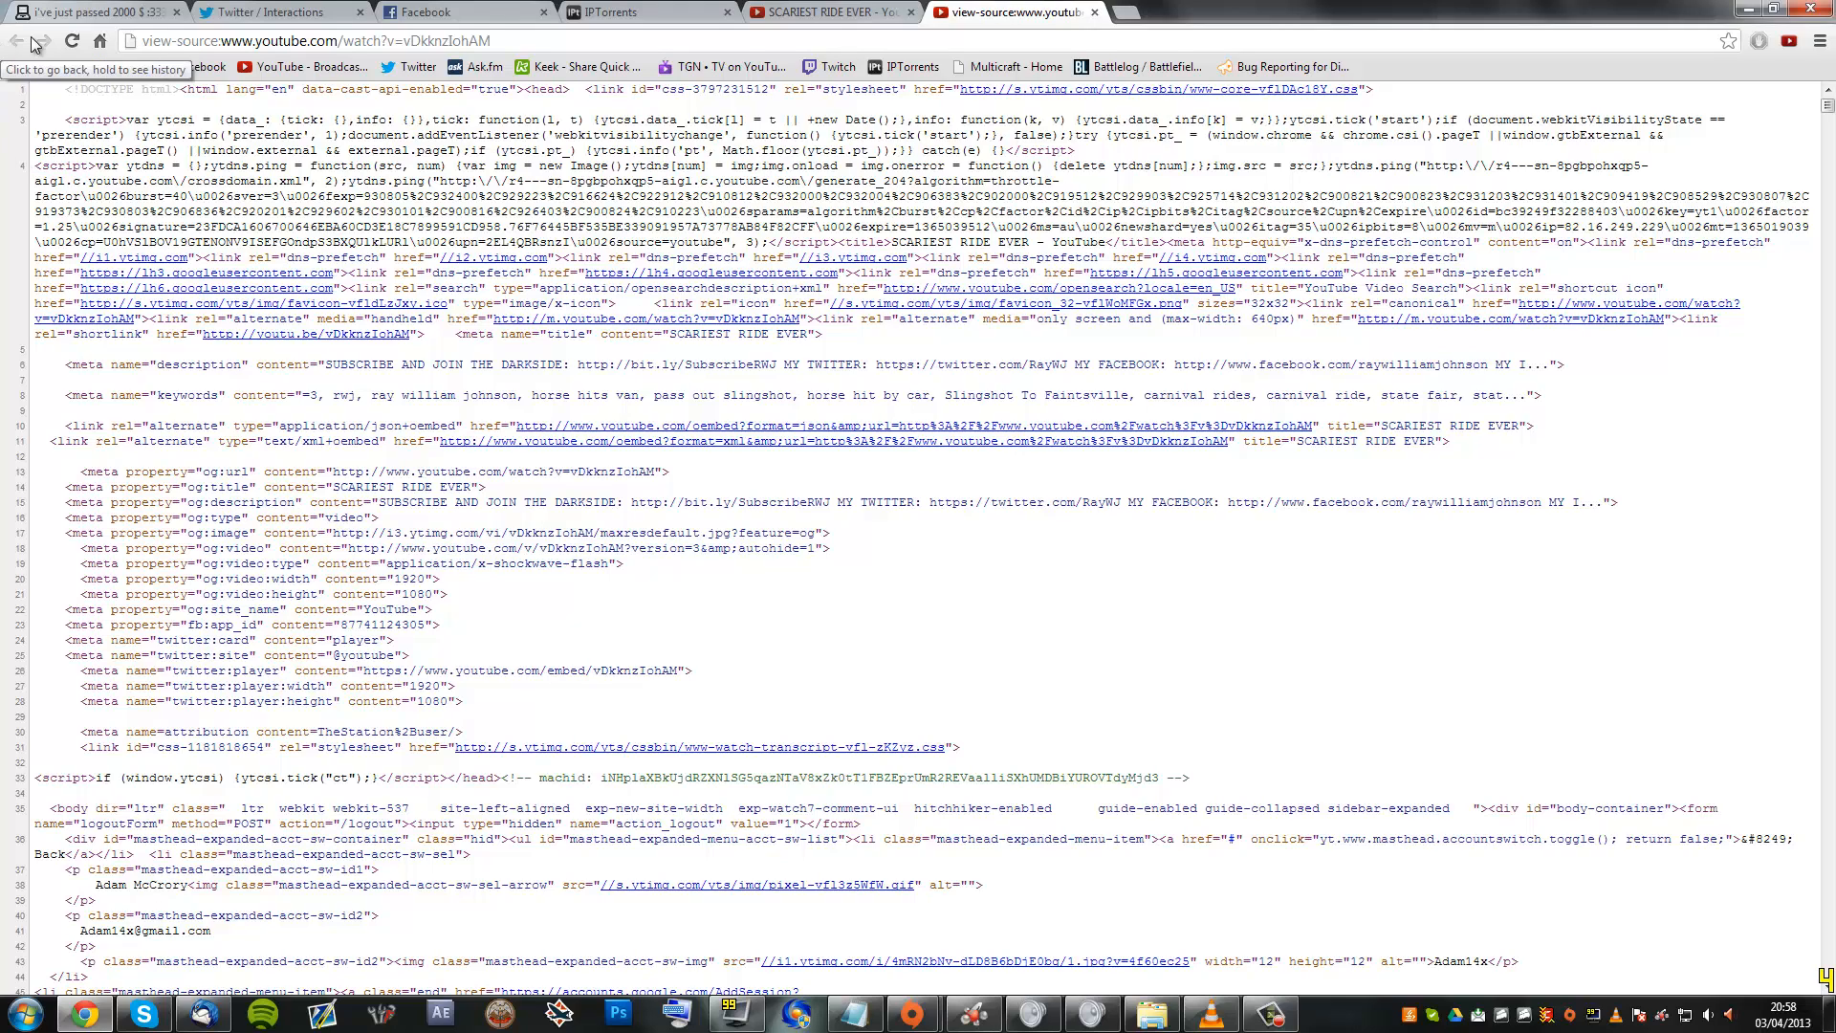
Go back to the feed, scroll down and open RoosterTeeth's 'Retro Active: Alien Soldier' video.
{"action": "left_click", "coordinate": [826, 11]}
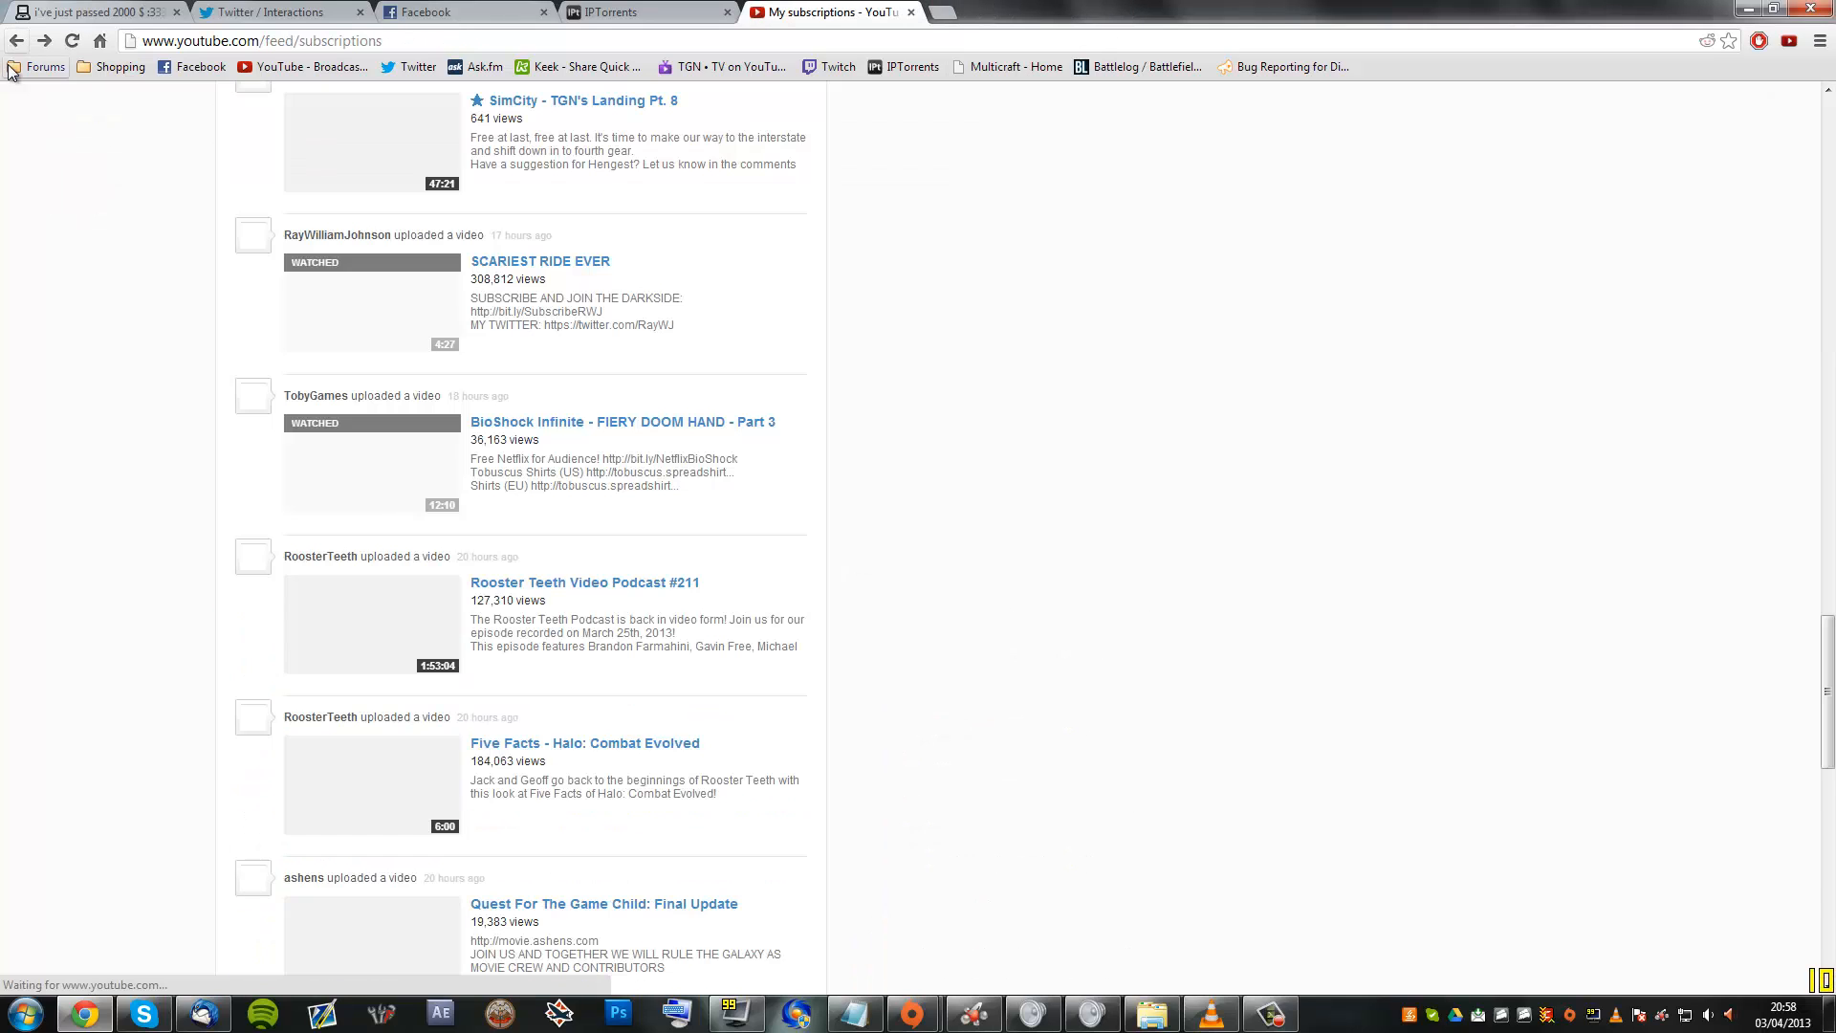
{"action": "scroll", "scroll_direction": "down", "scroll_amount": 3}
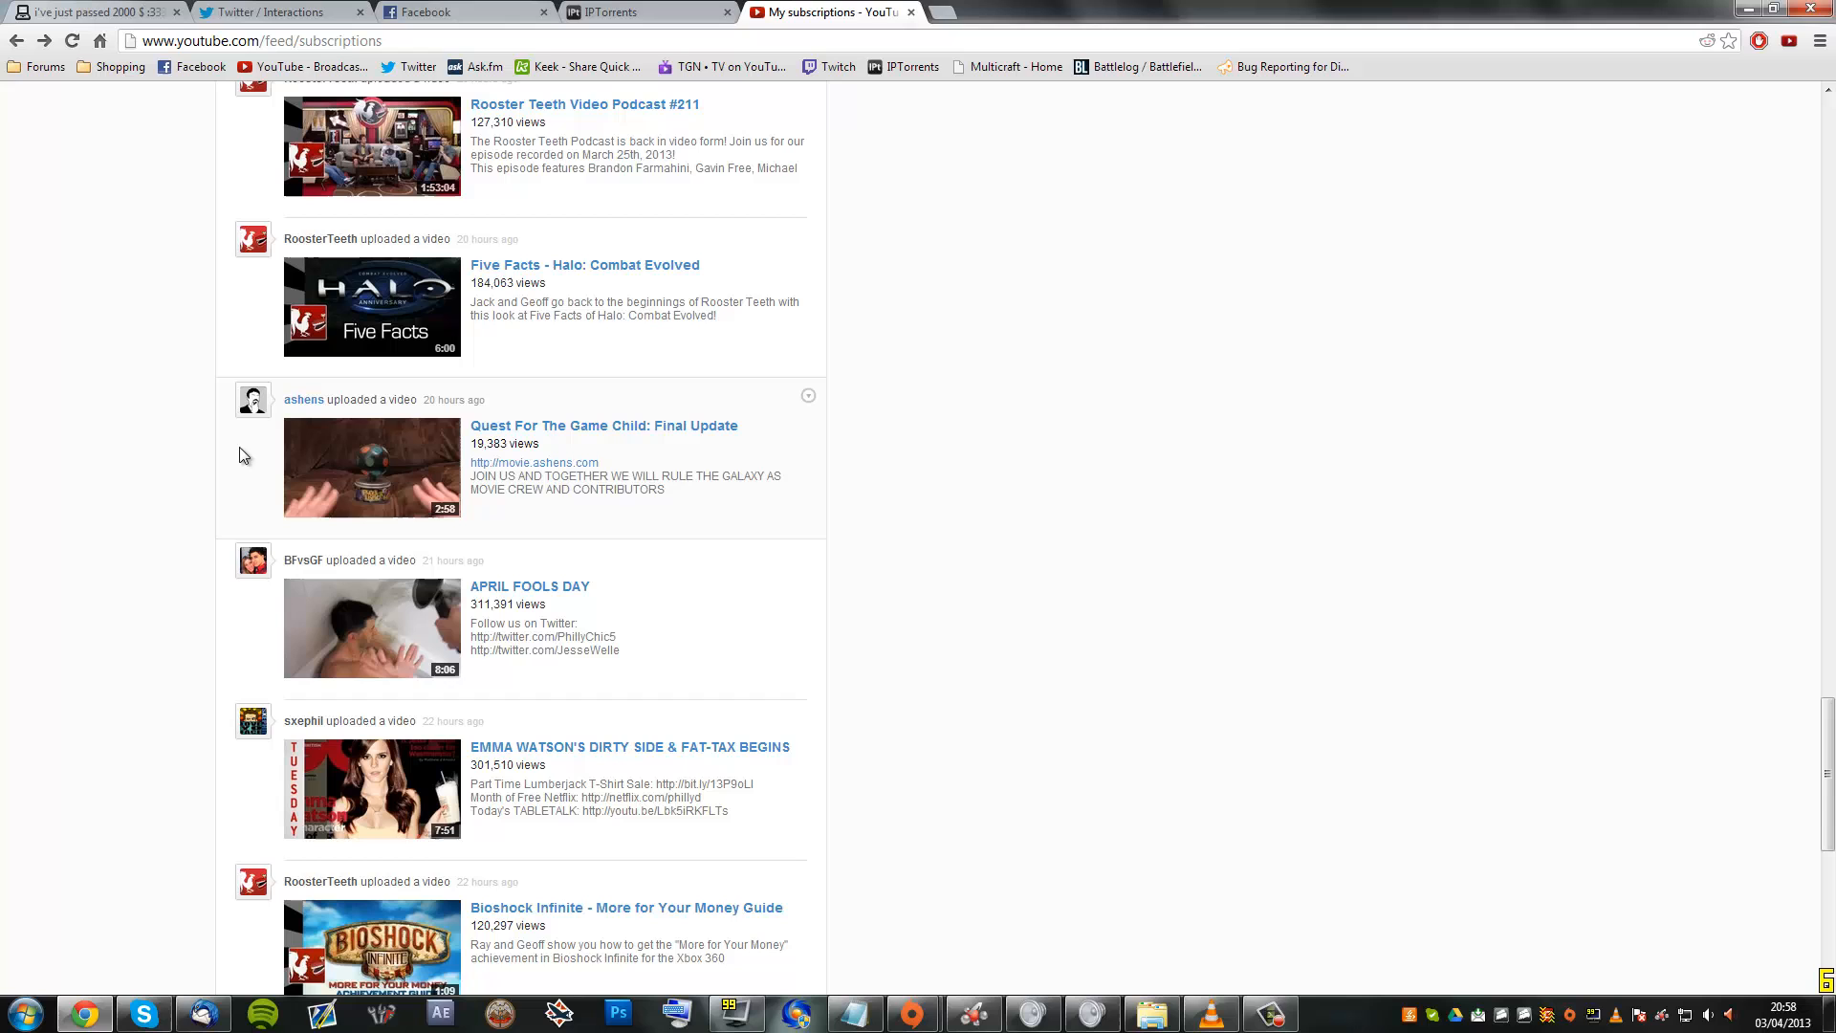
{"action": "scroll", "scroll_direction": "down", "scroll_amount": 3}
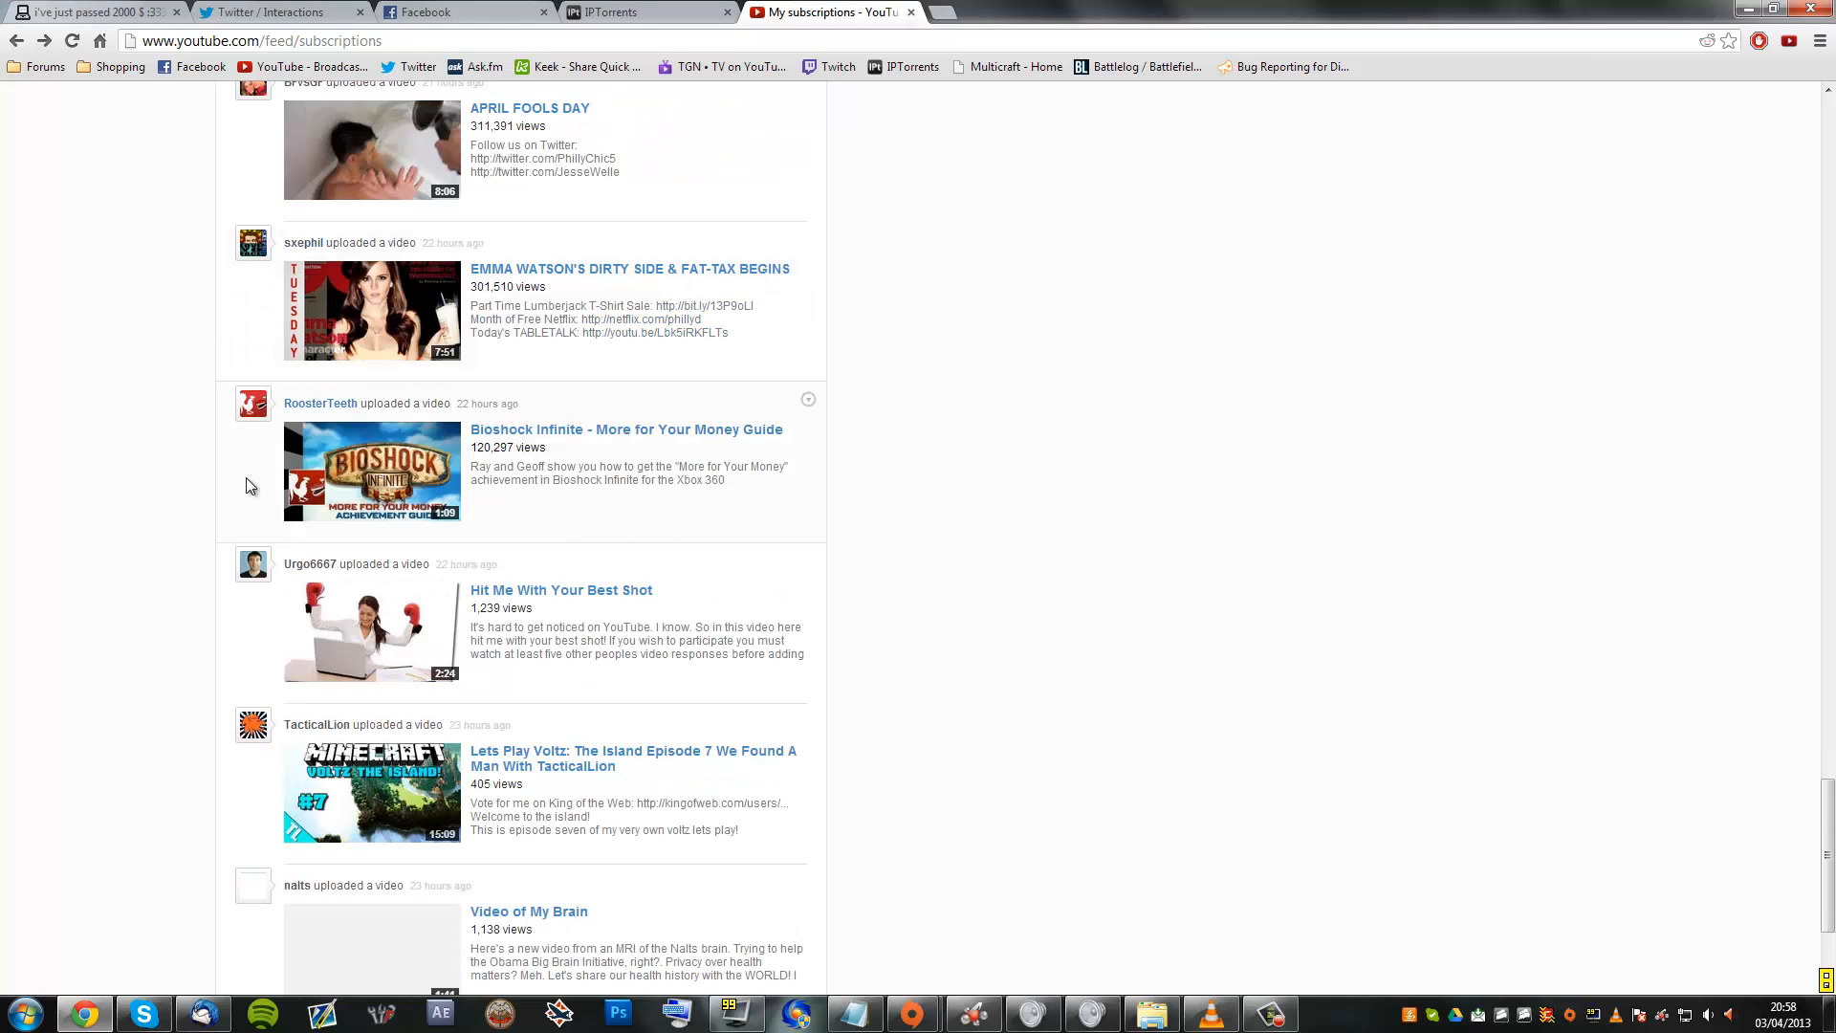
{"action": "scroll", "scroll_direction": "down", "scroll_amount": 3}
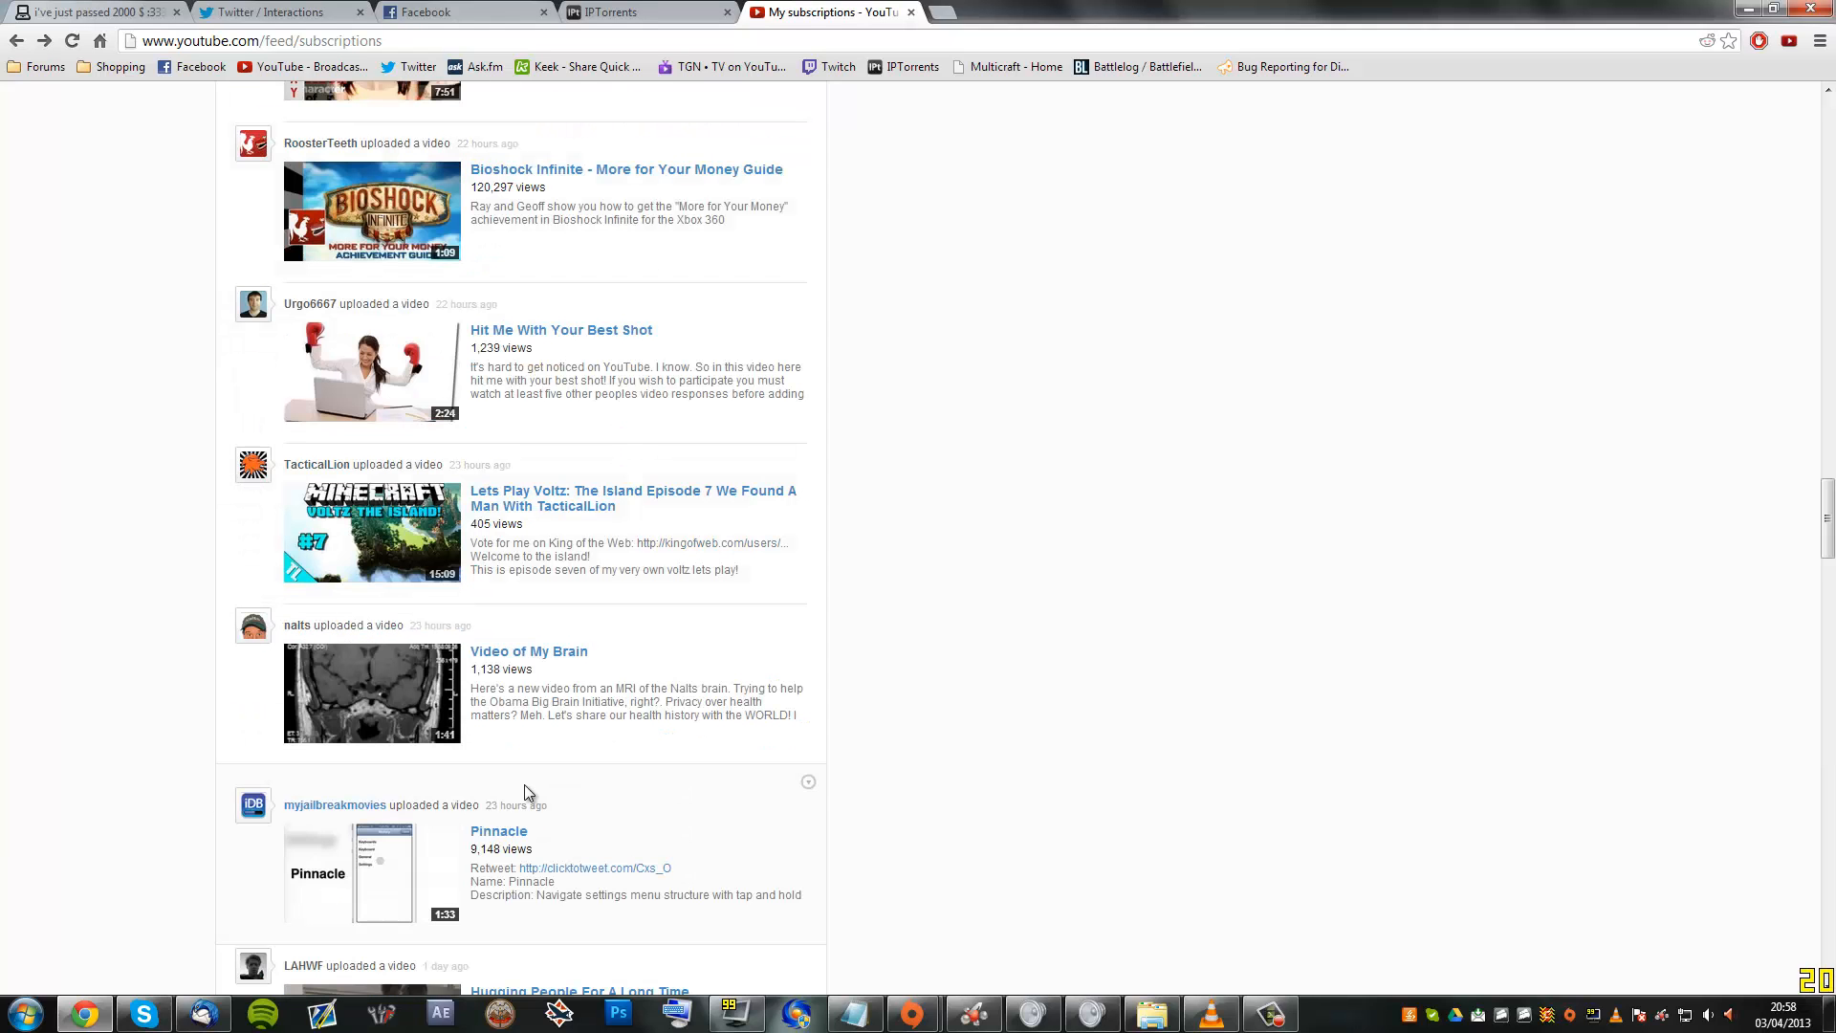
{"action": "scroll", "scroll_direction": "down", "scroll_amount": 3}
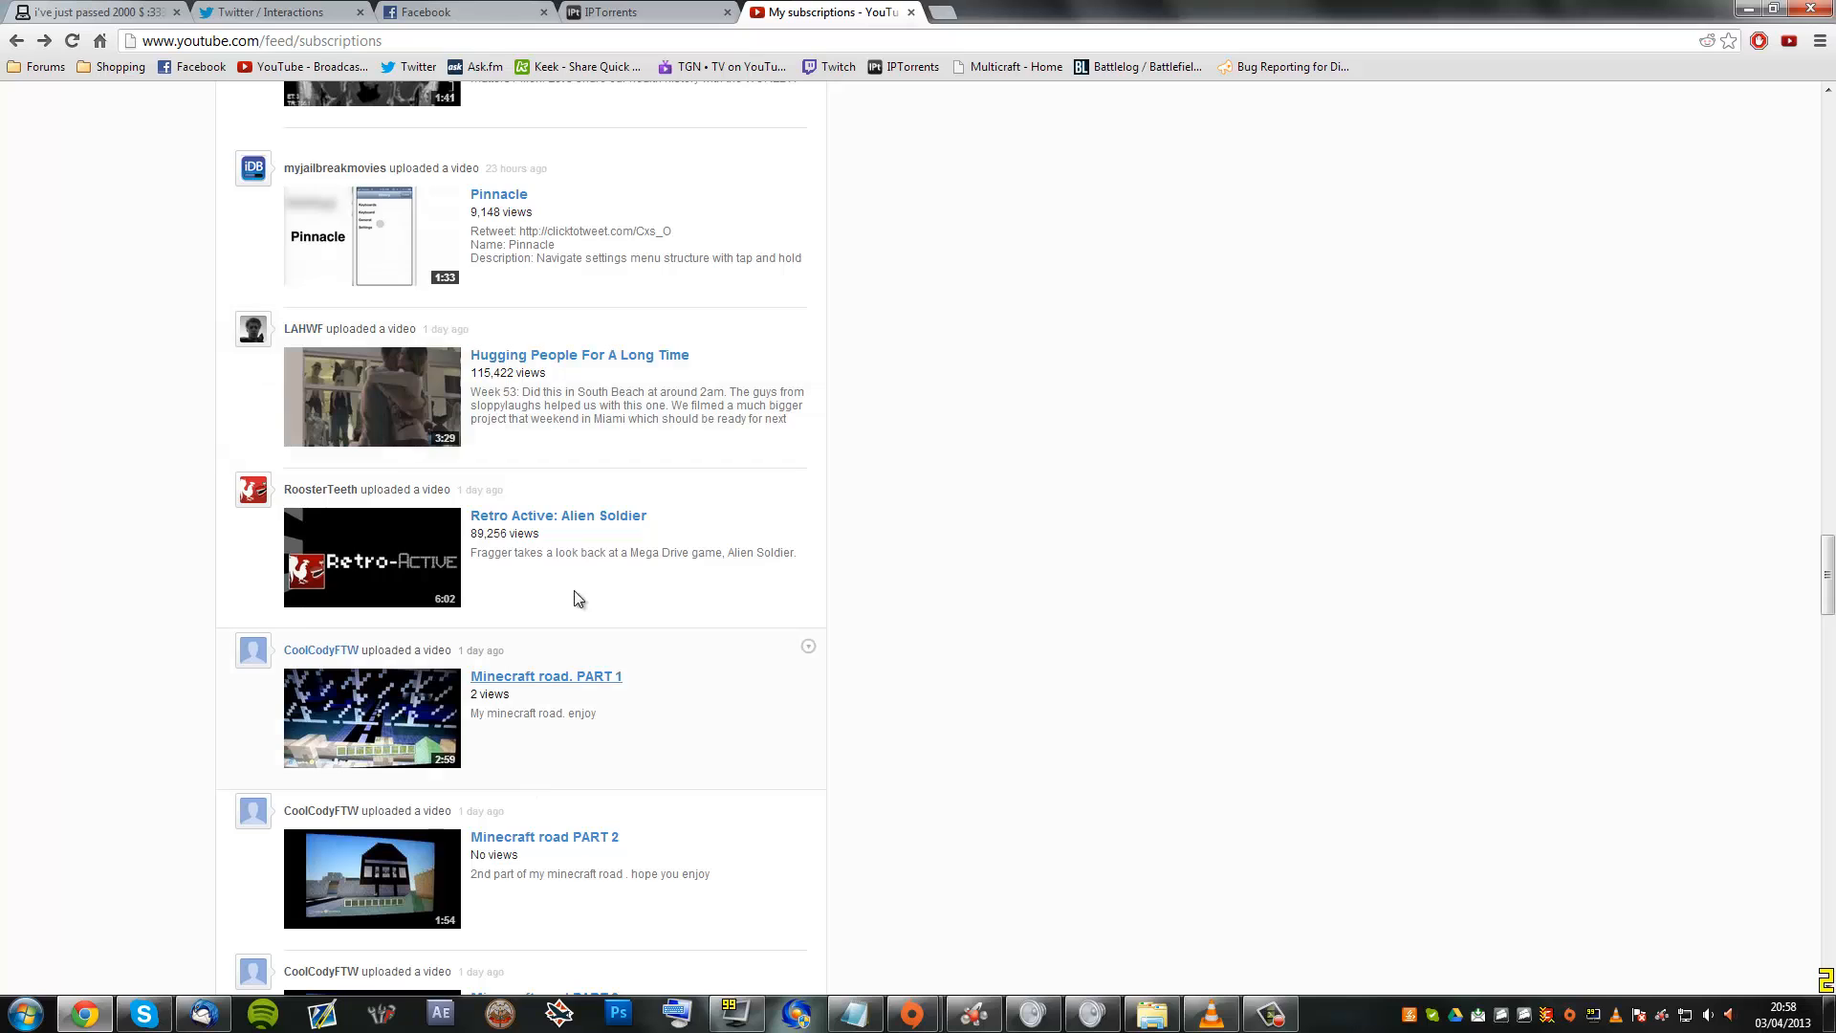
{"action": "left_click", "coordinate": [558, 514]}
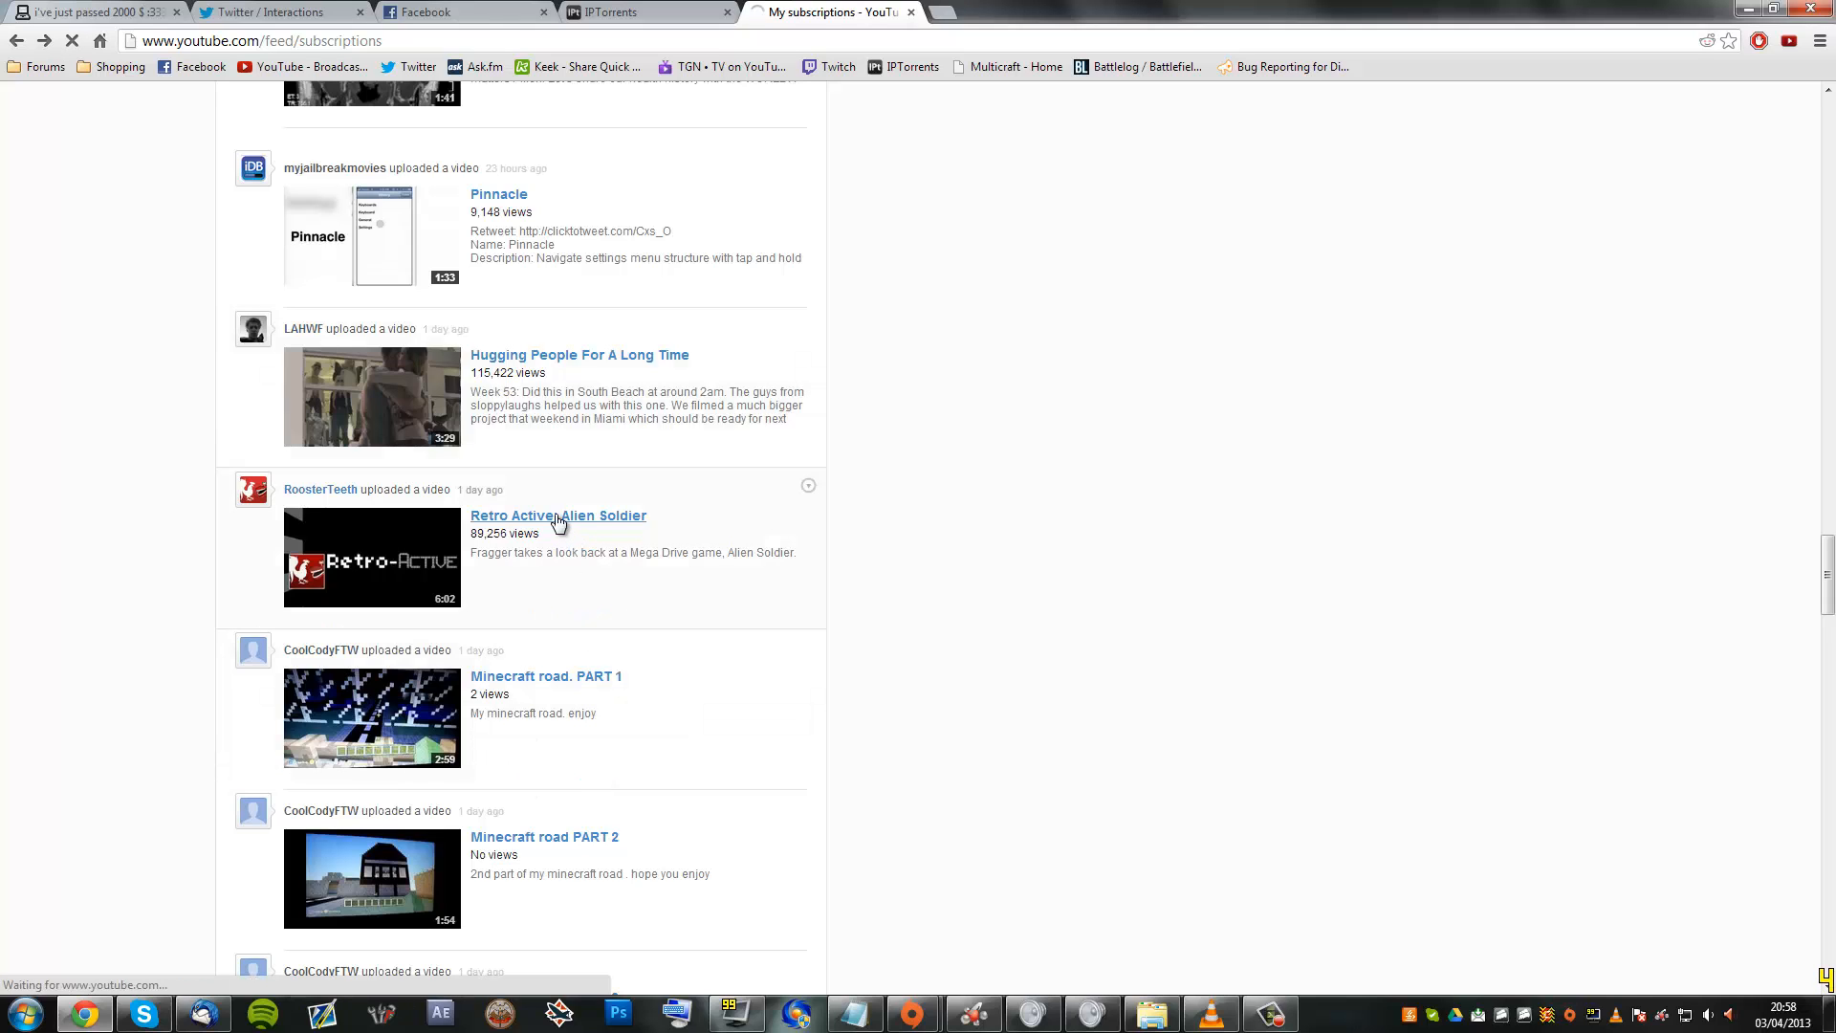
{"action": "left_click", "coordinate": [559, 514]}
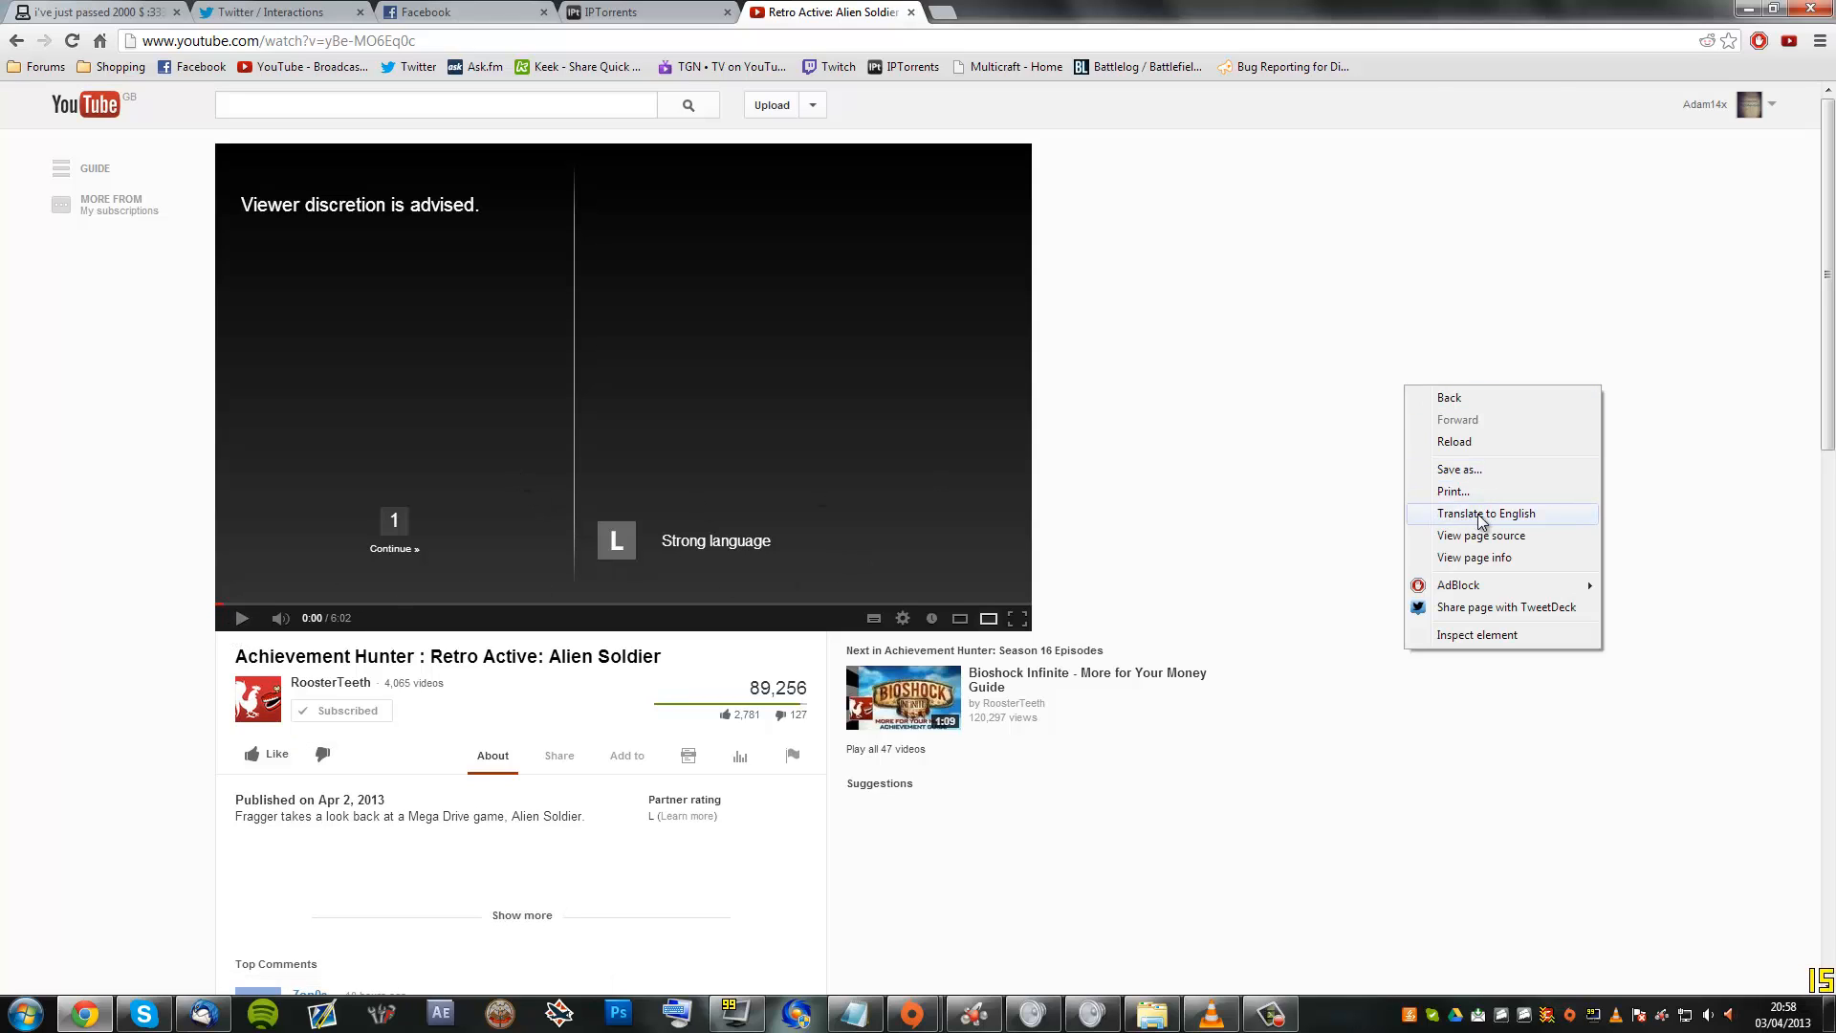
View the page source of 'Retro Active: Alien Soldier' and scroll through its meta keywords tag.
{"action": "left_click", "coordinate": [1480, 536]}
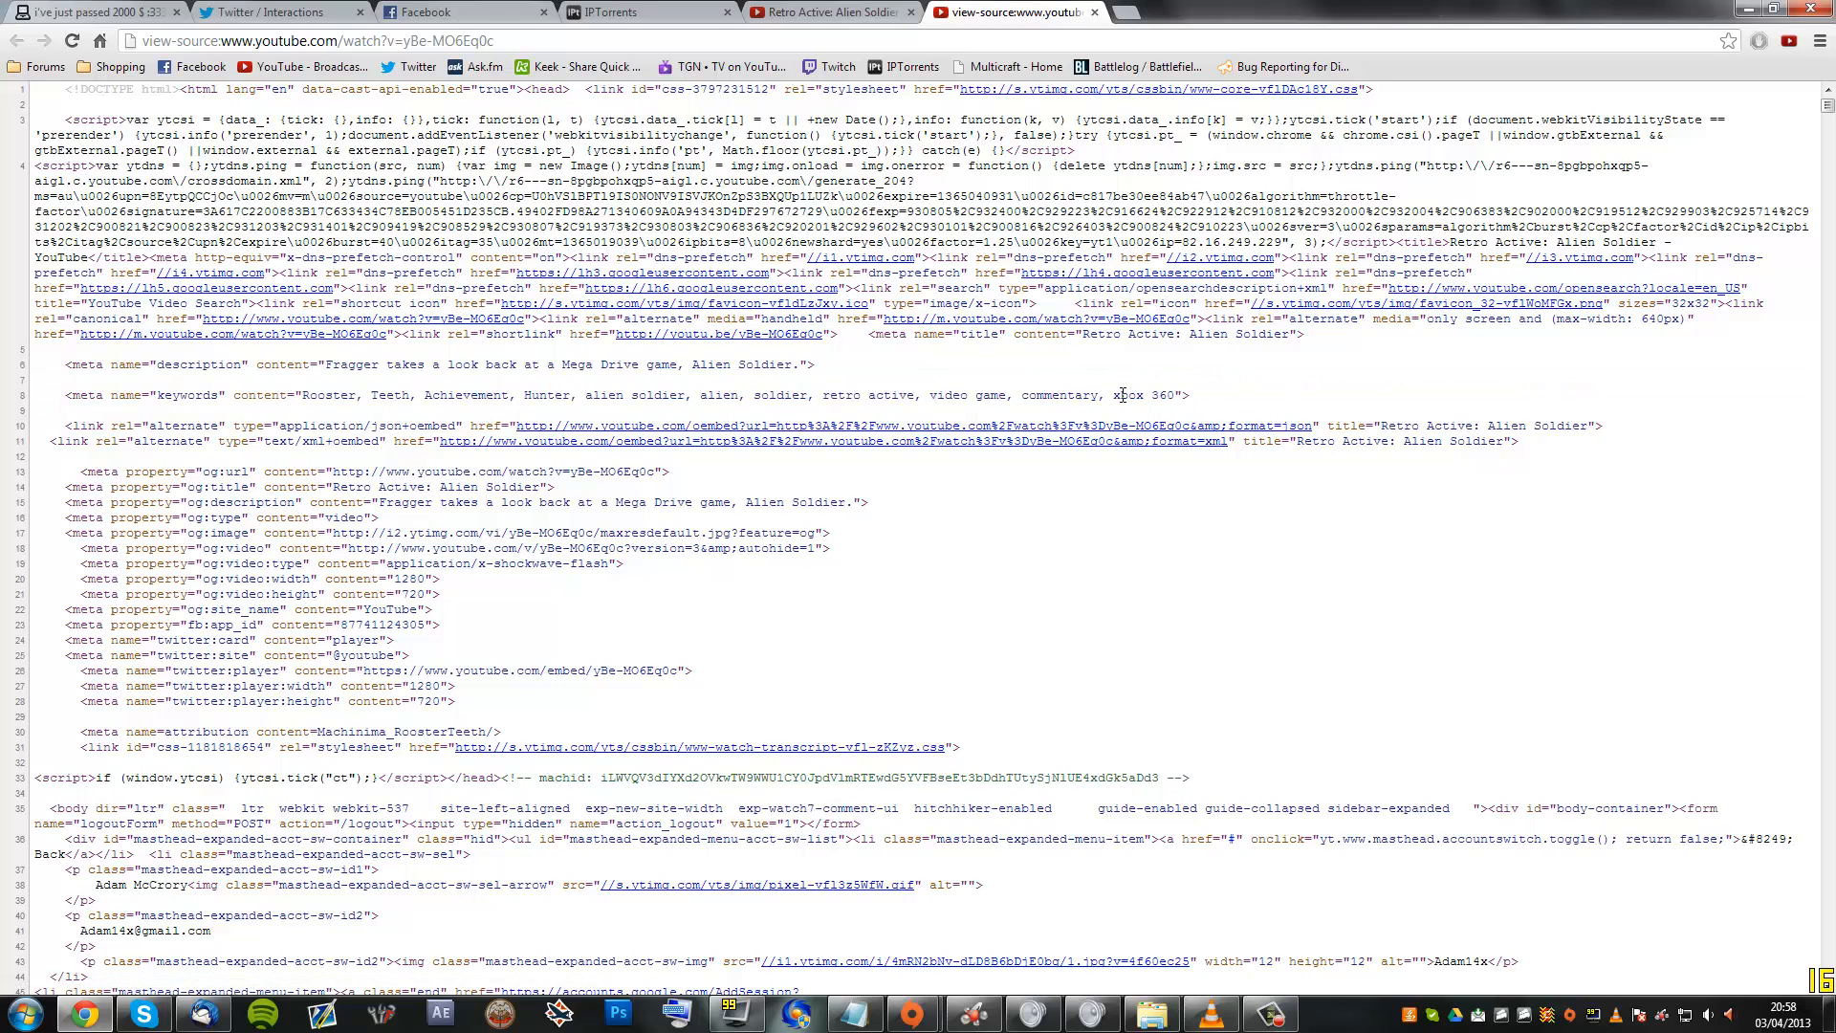
{"action": "scroll", "scroll_direction": "down", "scroll_amount": 3}
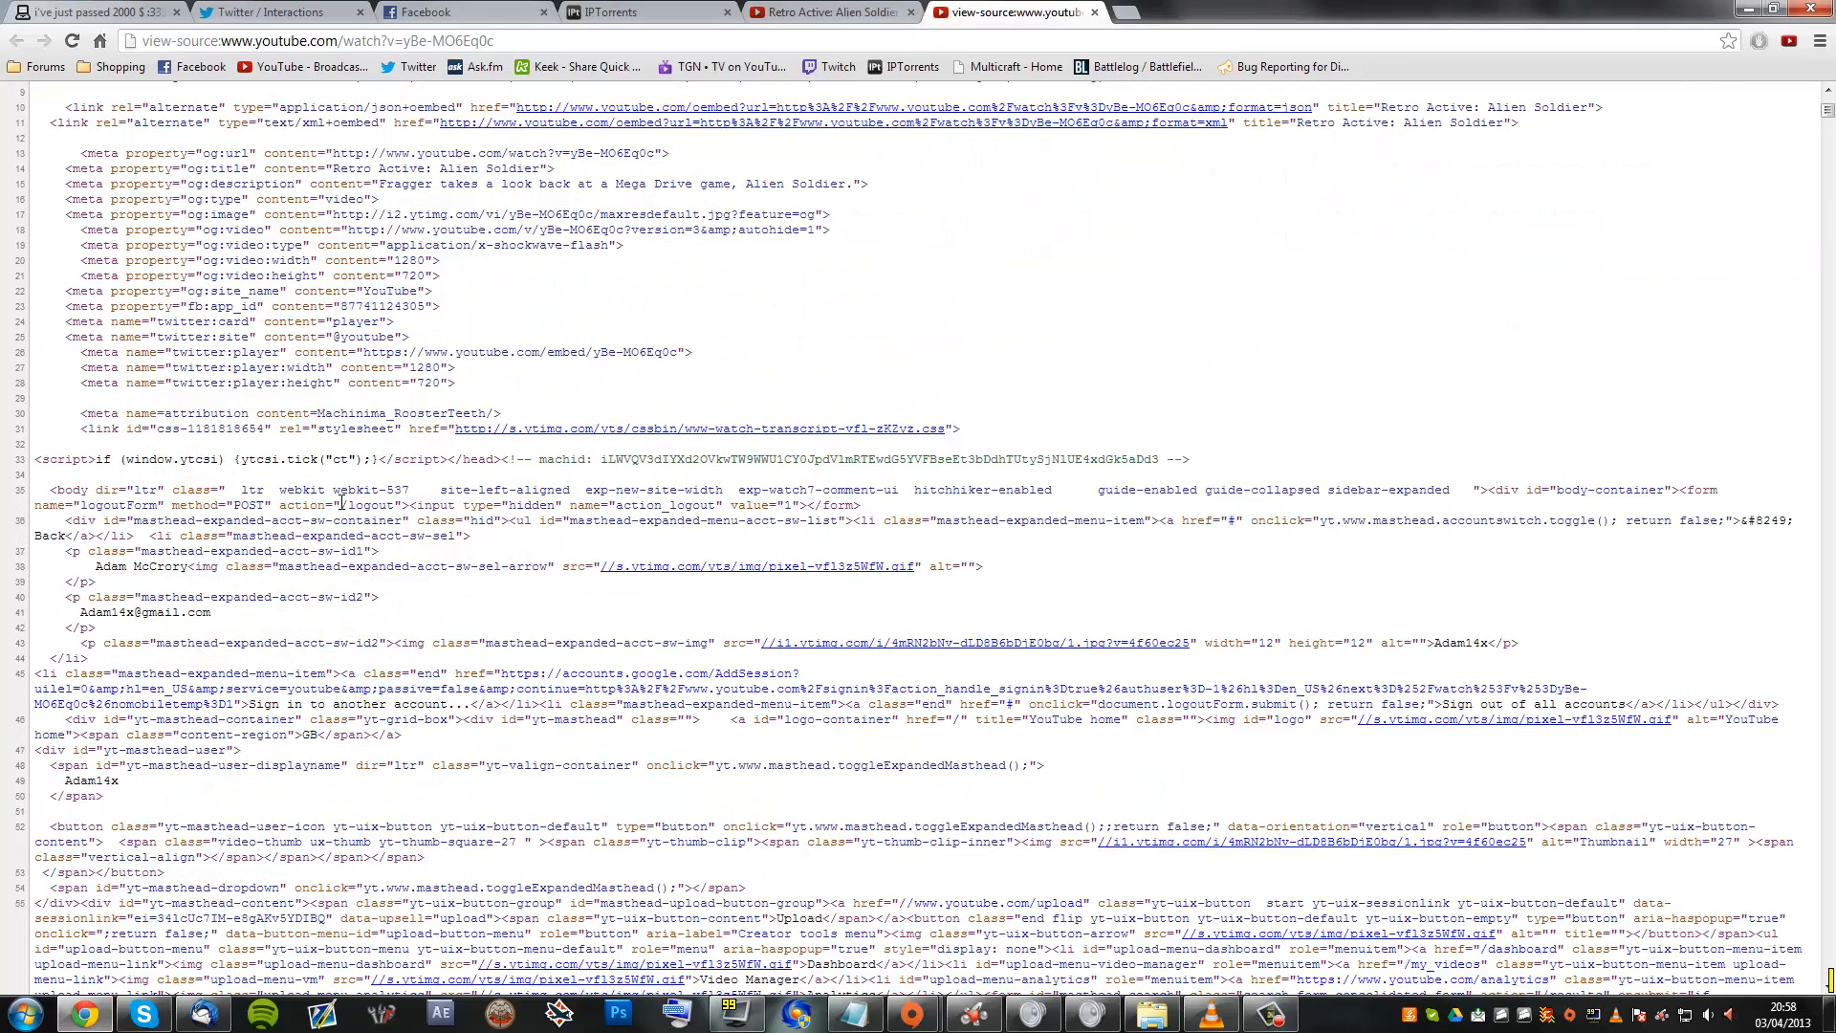